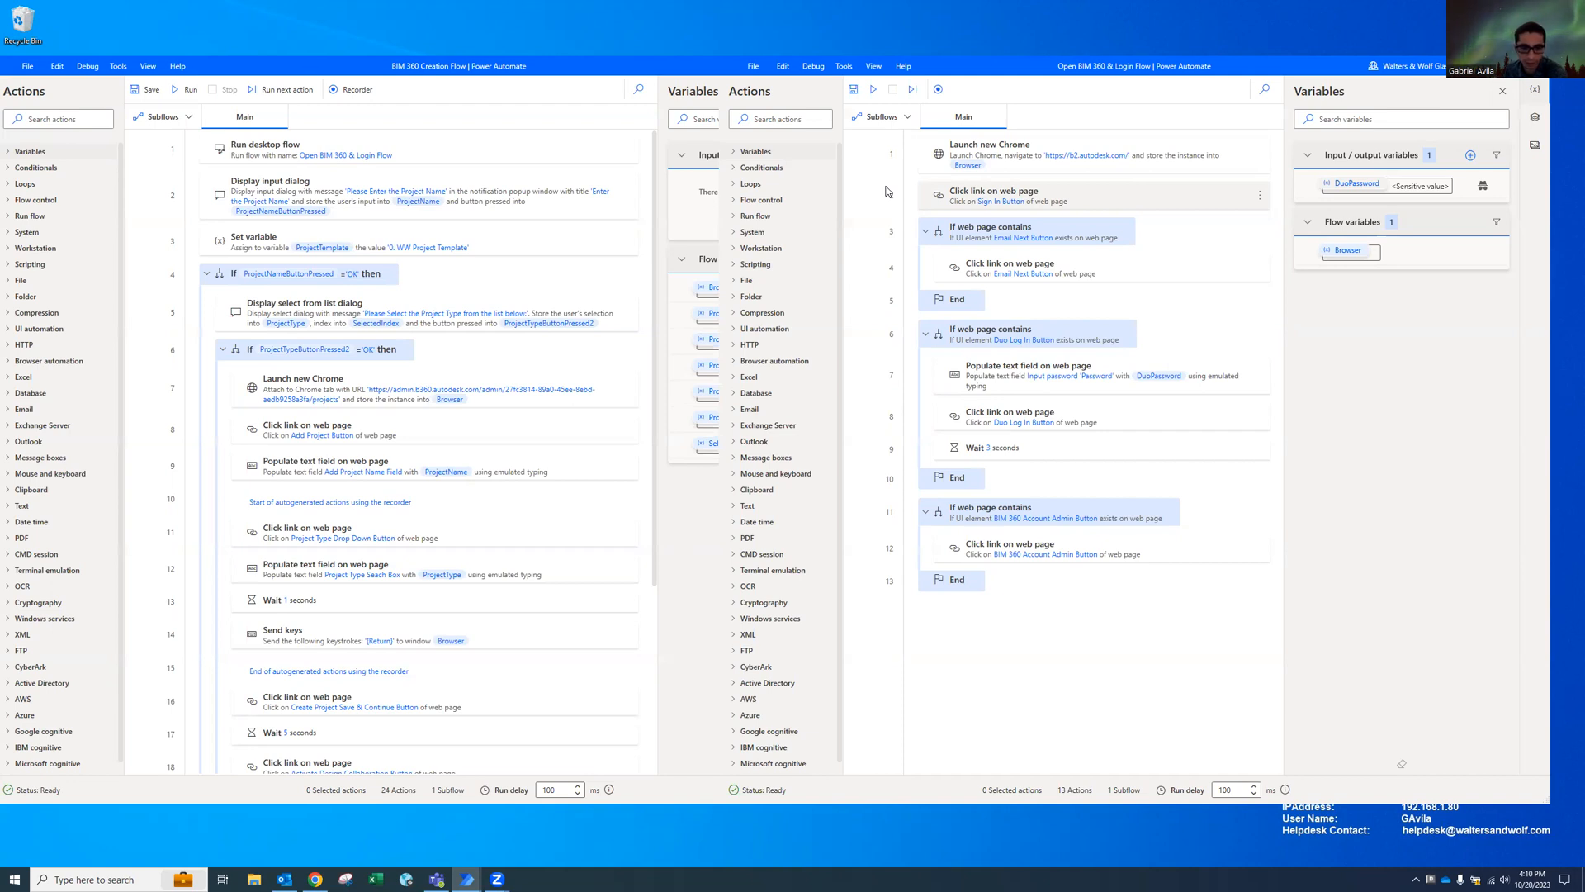
mouse_move(995, 414)
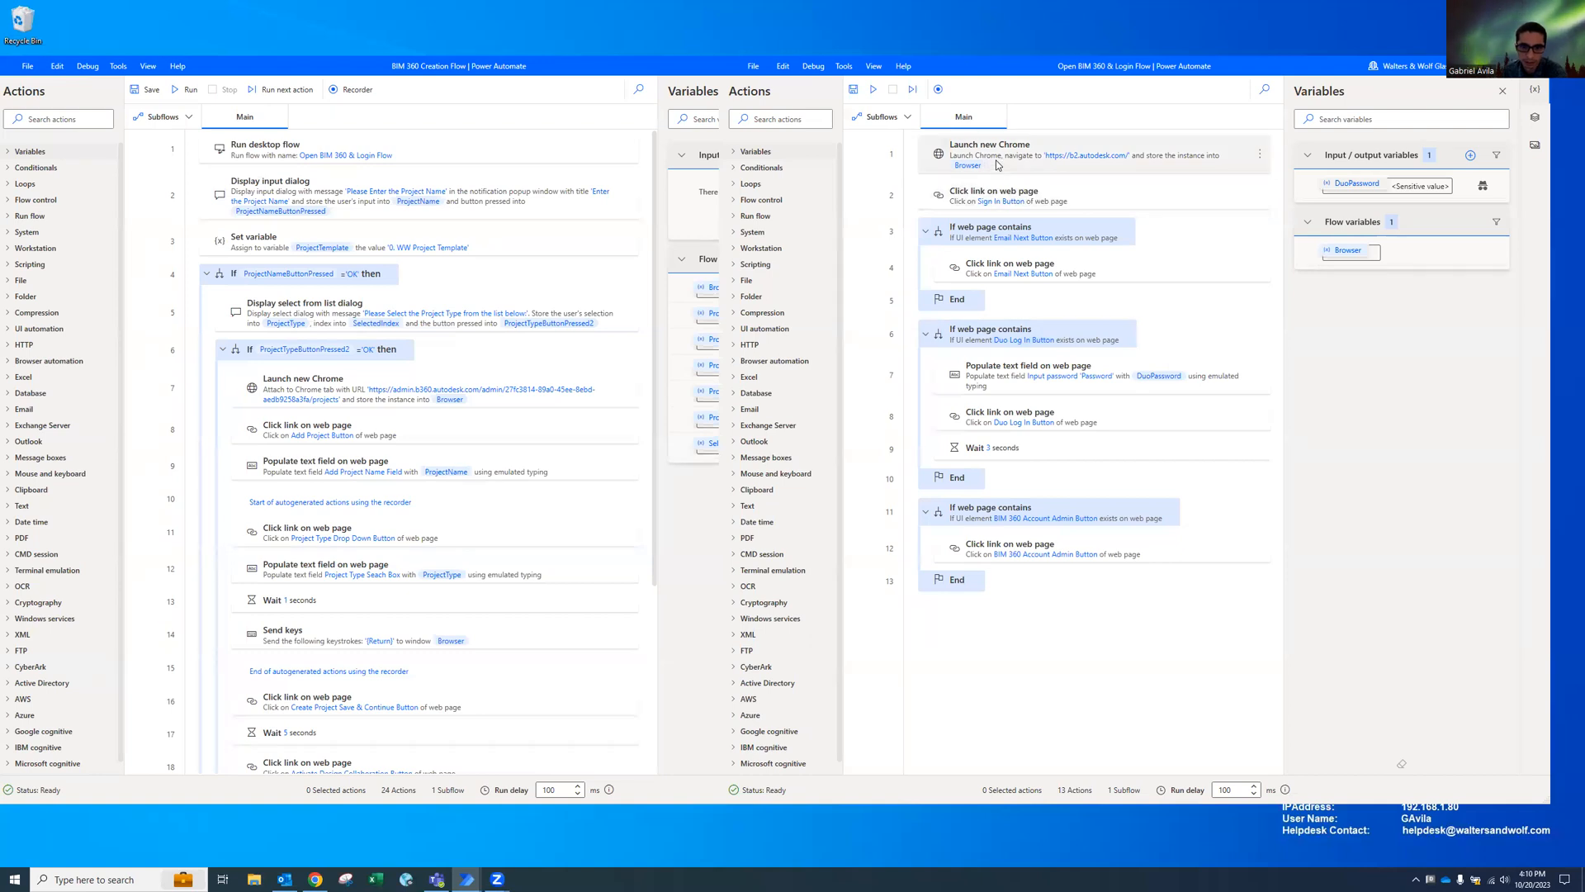
mouse_move(973, 167)
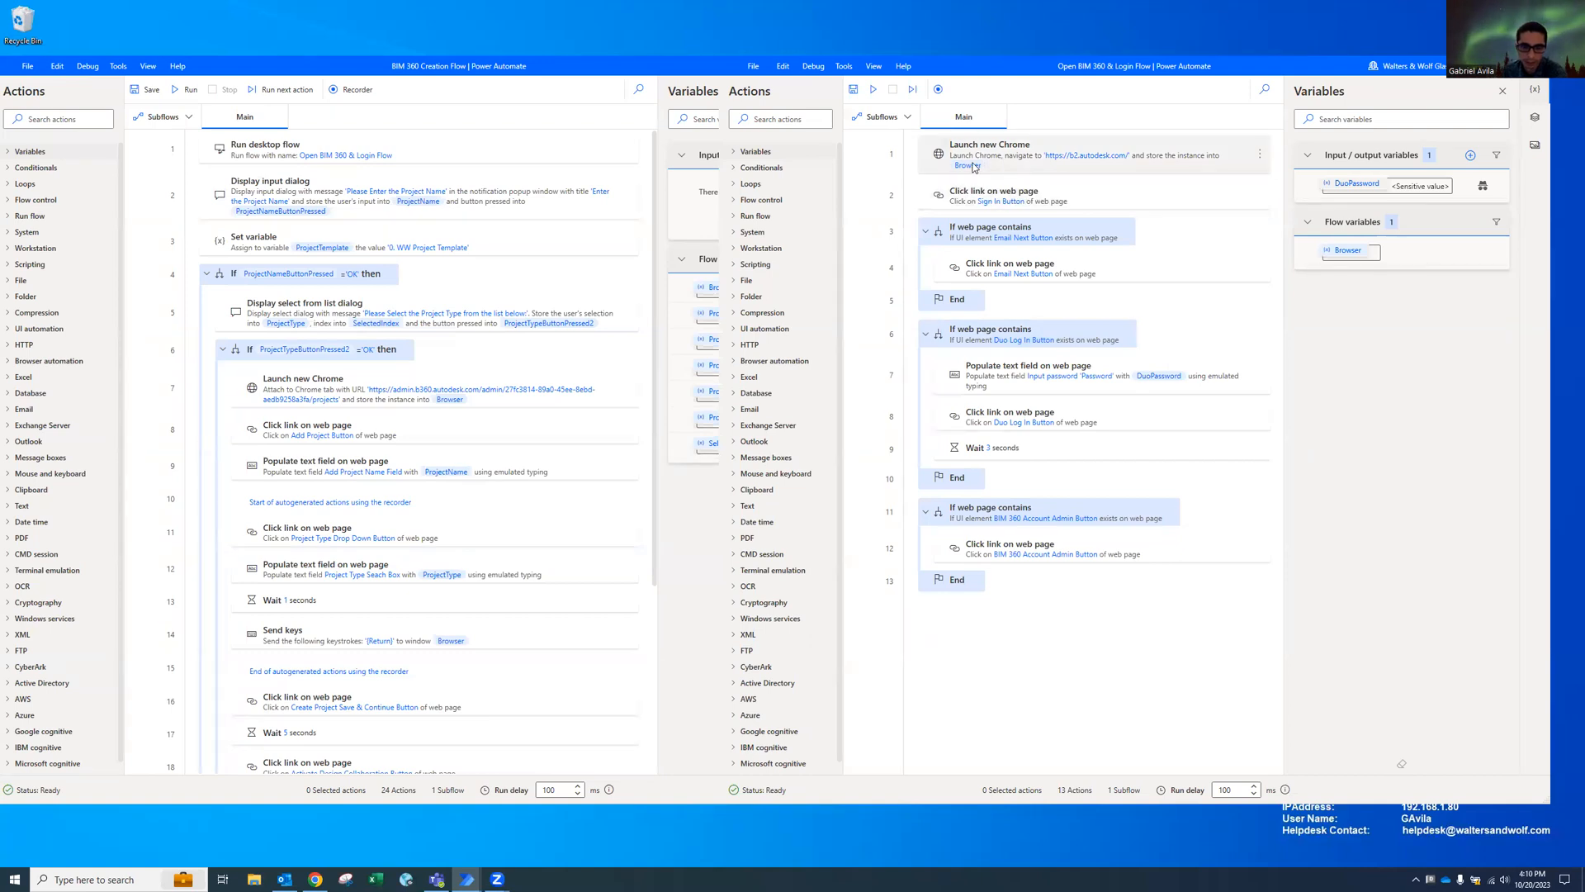
mouse_move(1036, 162)
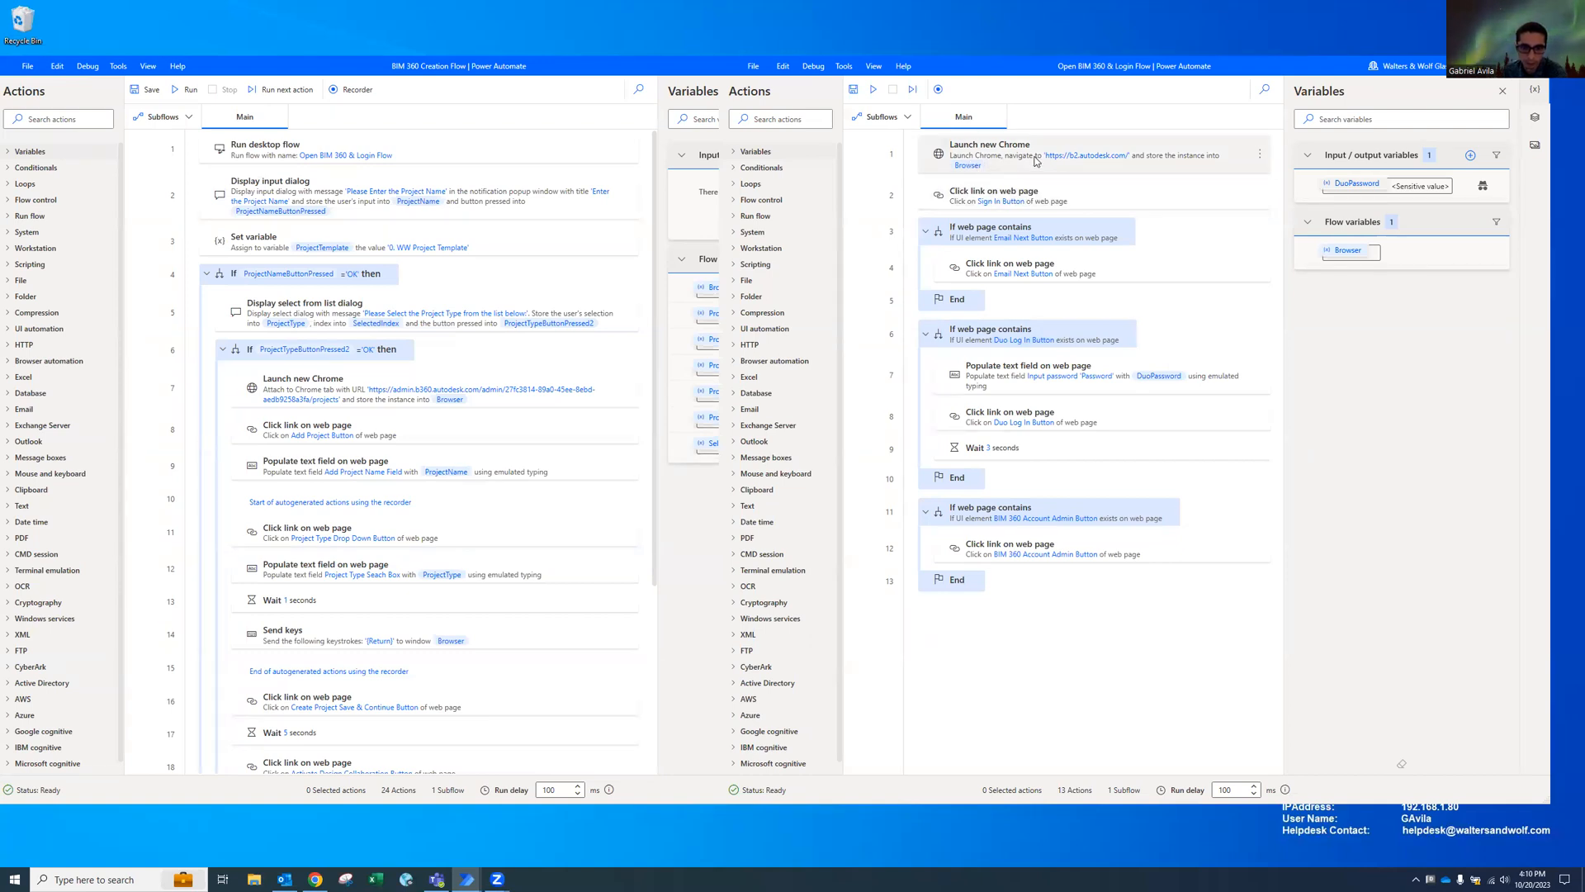
Let the flow sign into BIM 360 Account Admin and reach the Project Directory's name prompt.
left_click(1011, 196)
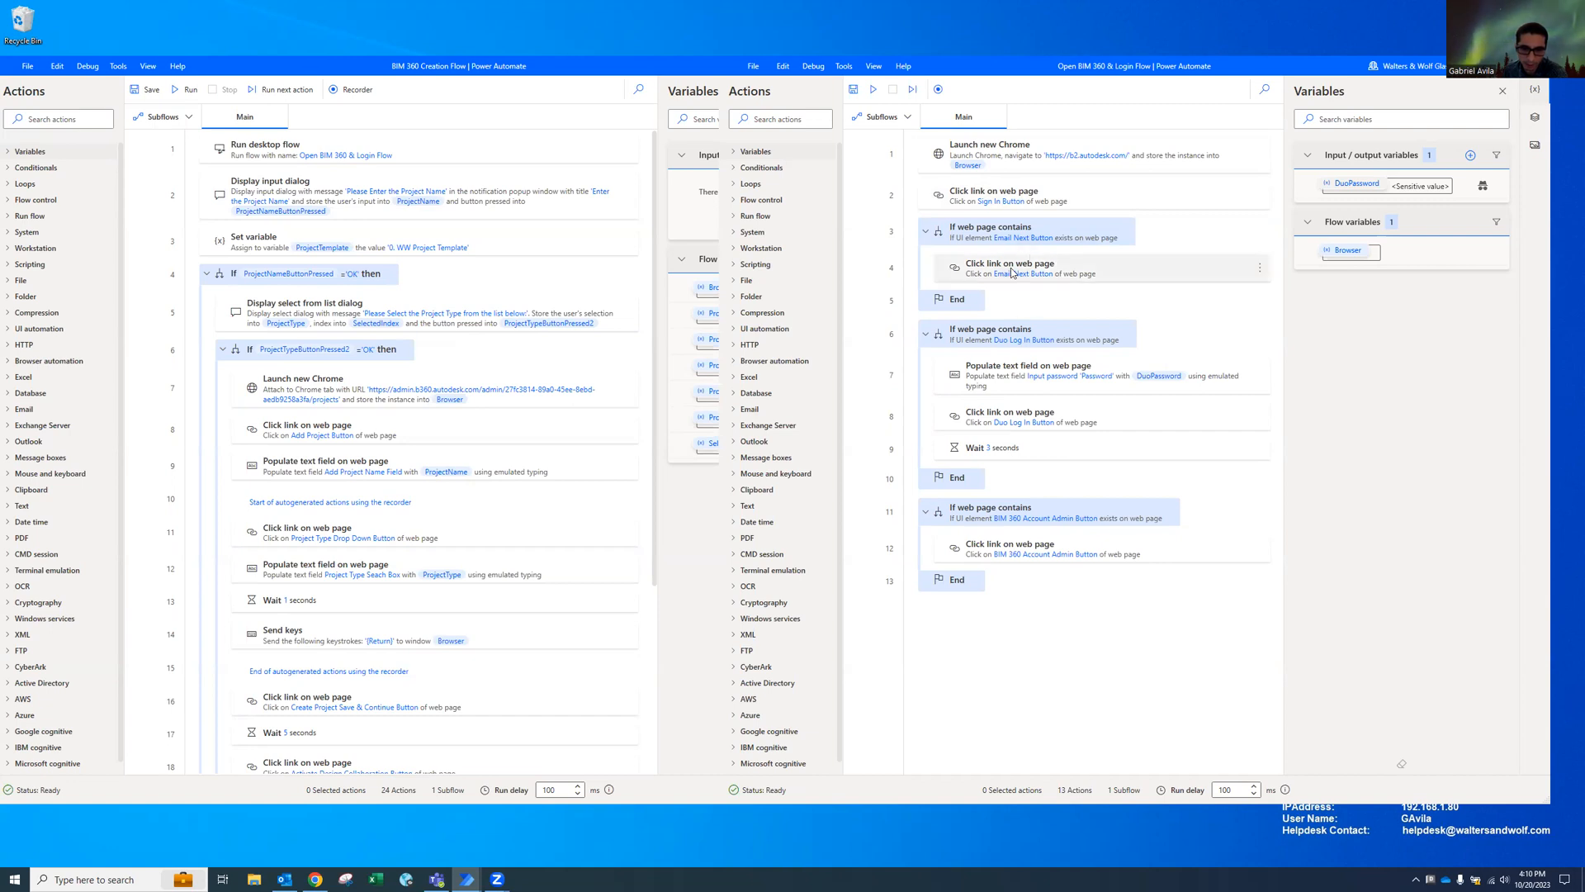
mouse_move(1014, 291)
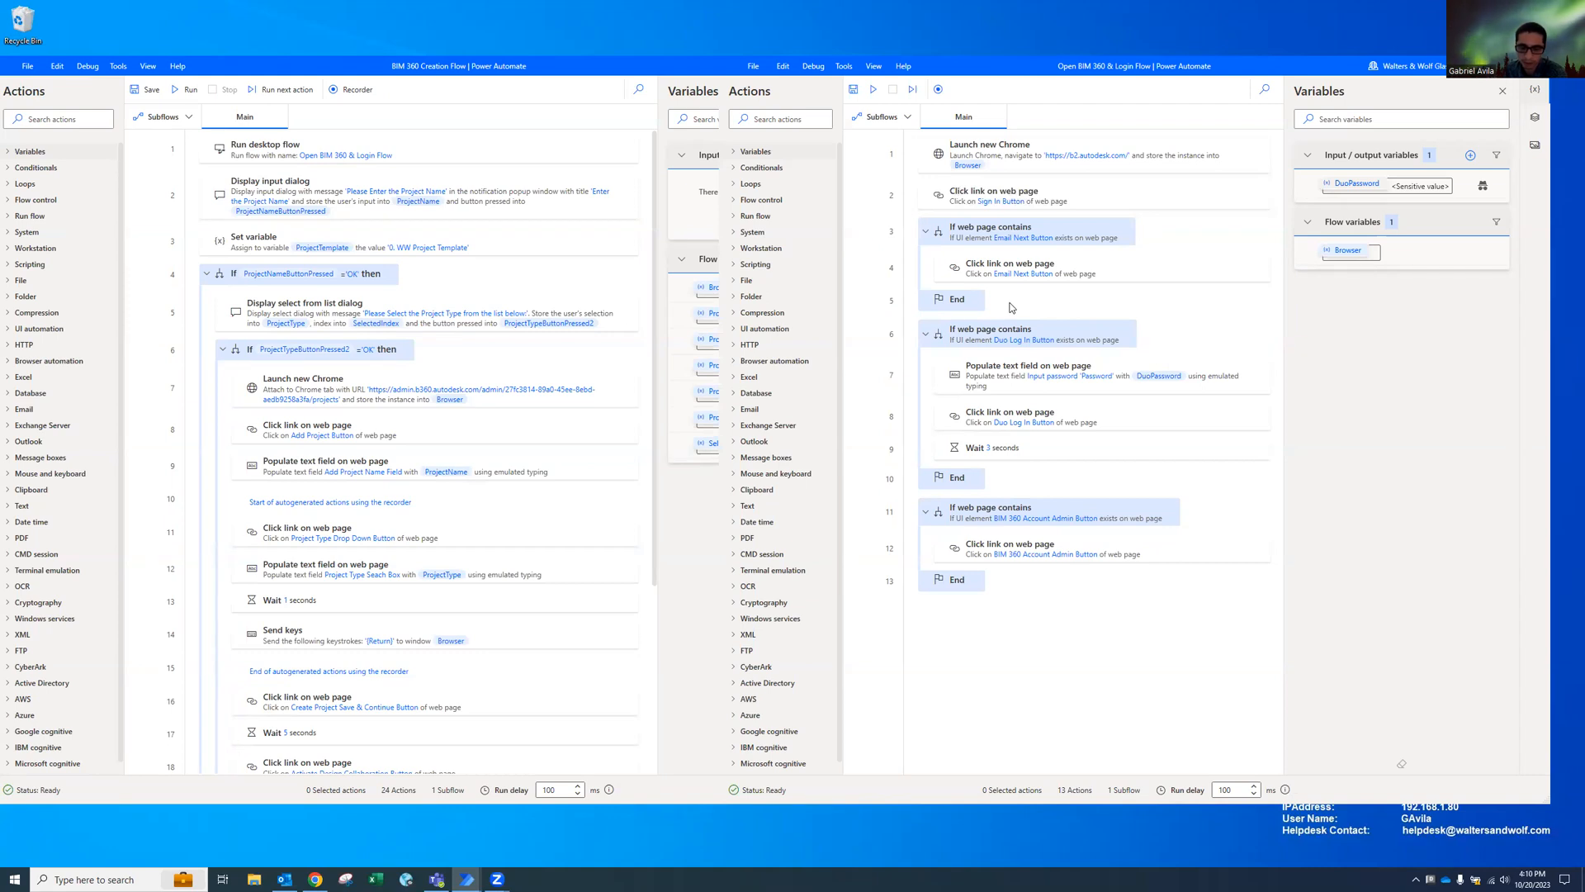
mouse_move(981, 451)
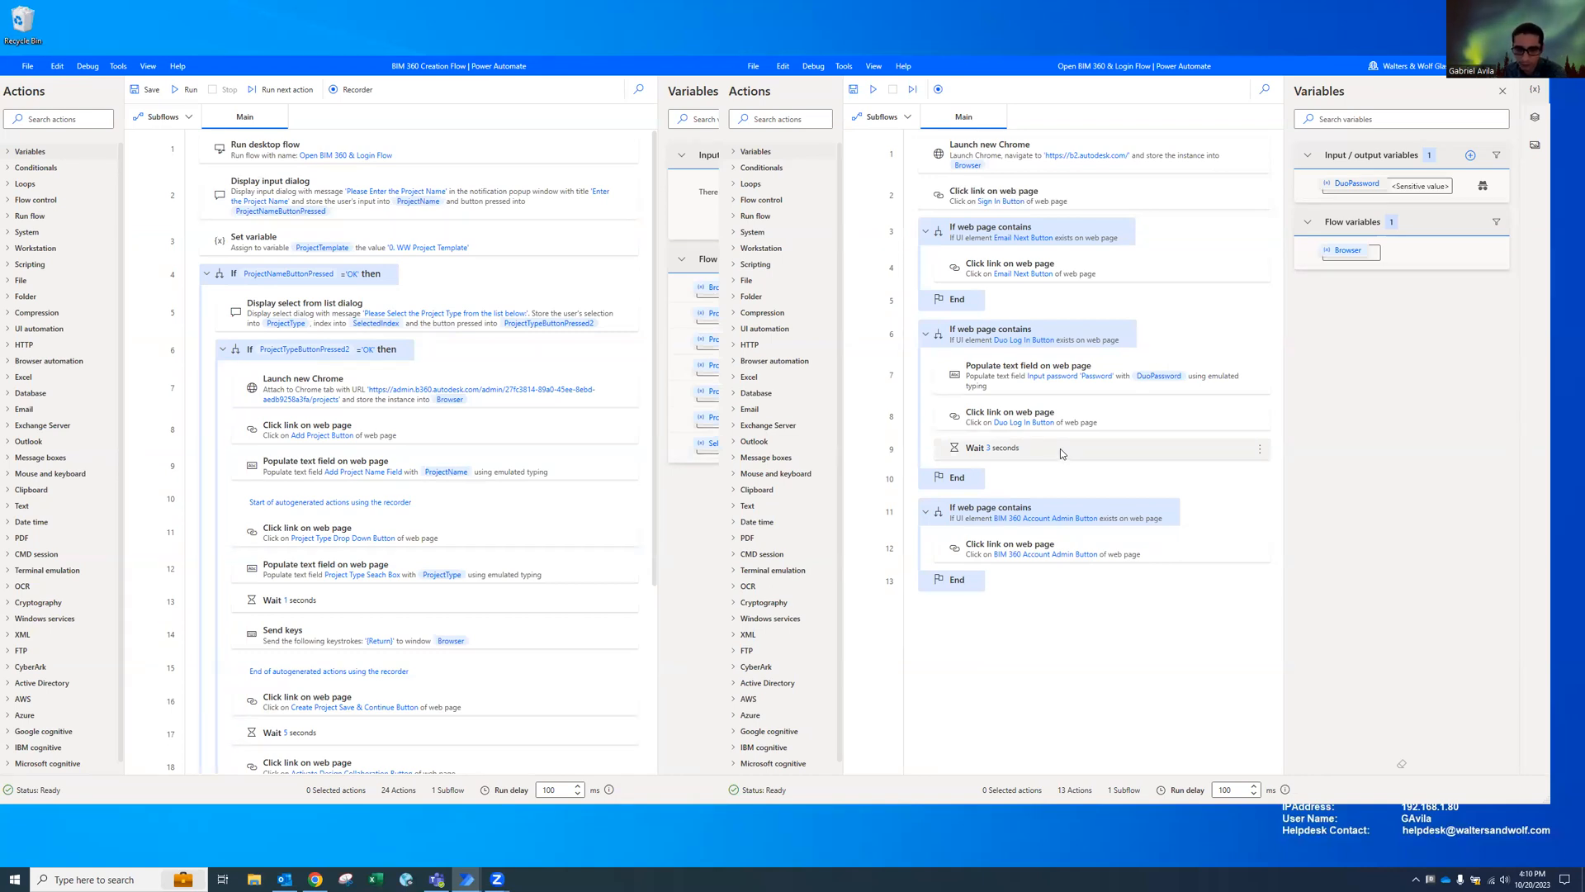
mouse_move(1030, 476)
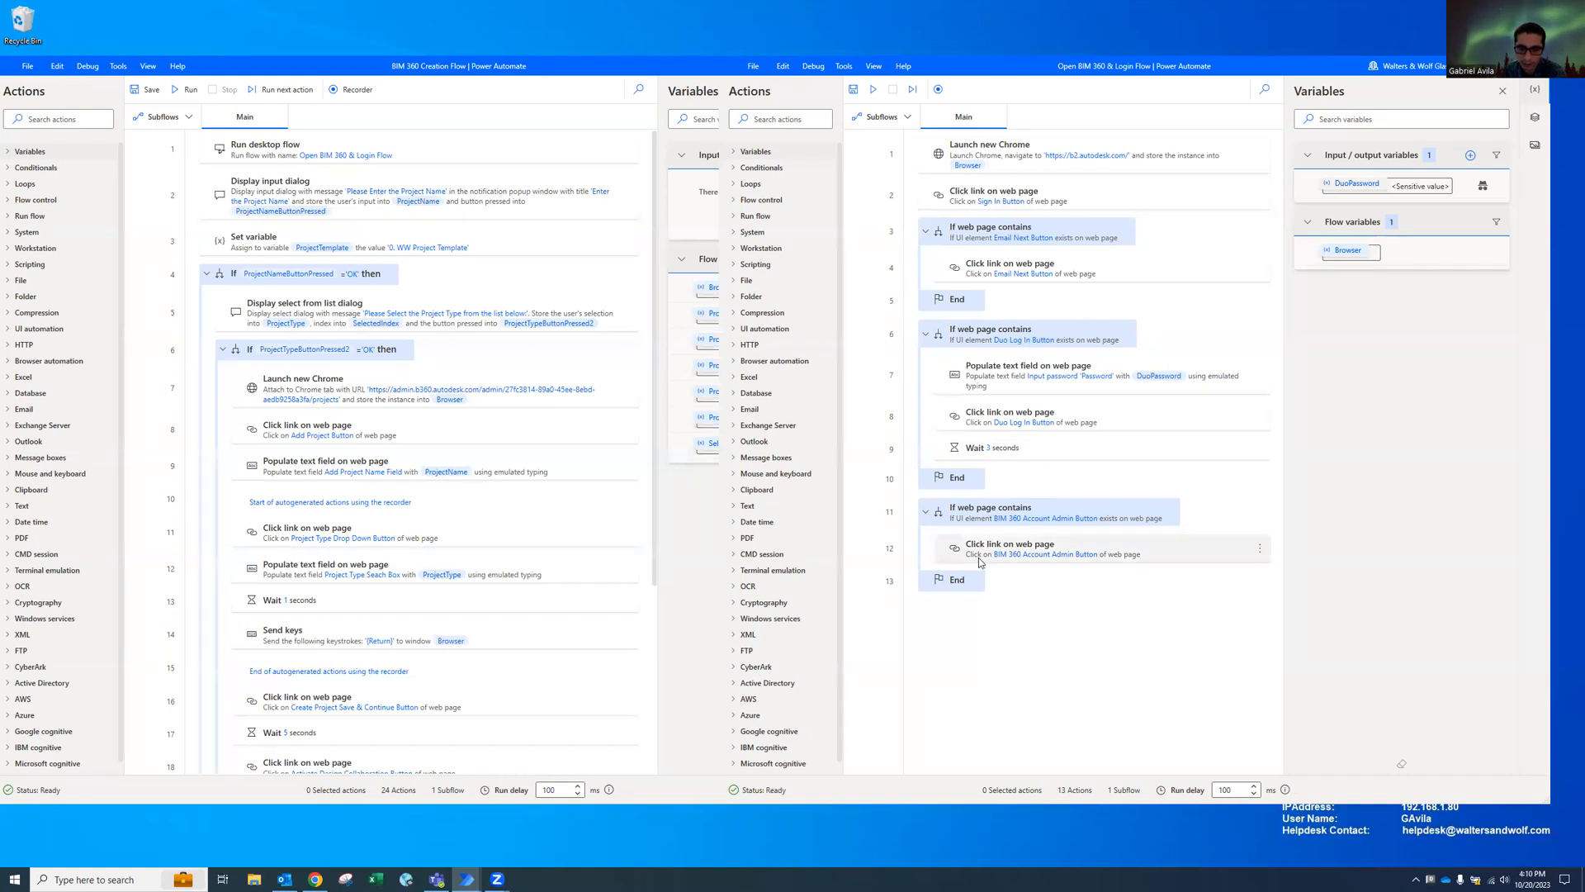
mouse_move(1057, 578)
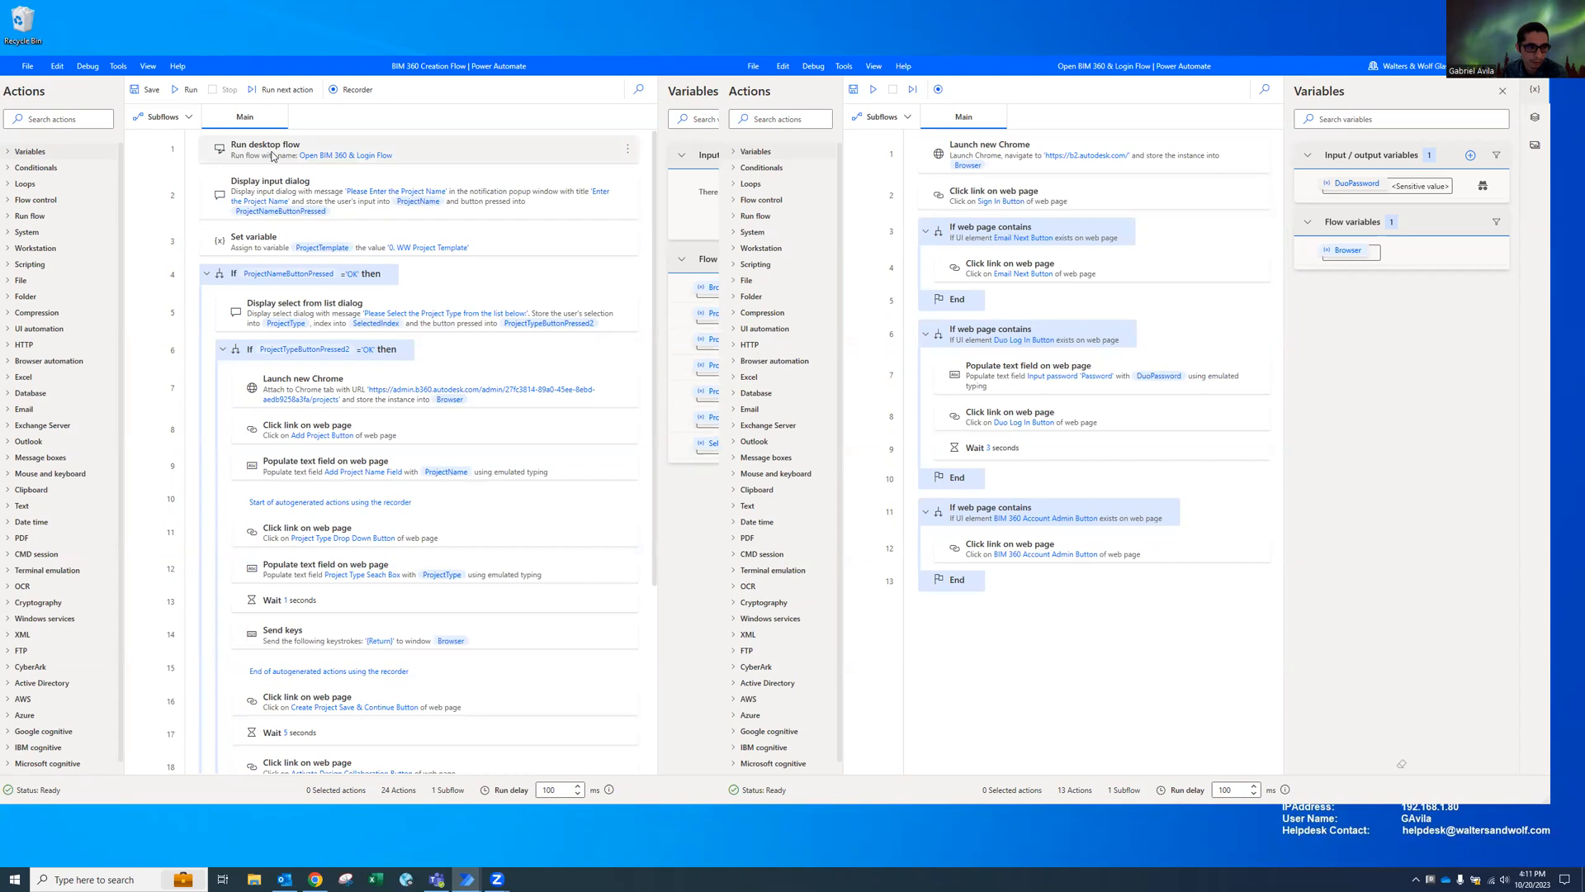
mouse_move(337, 140)
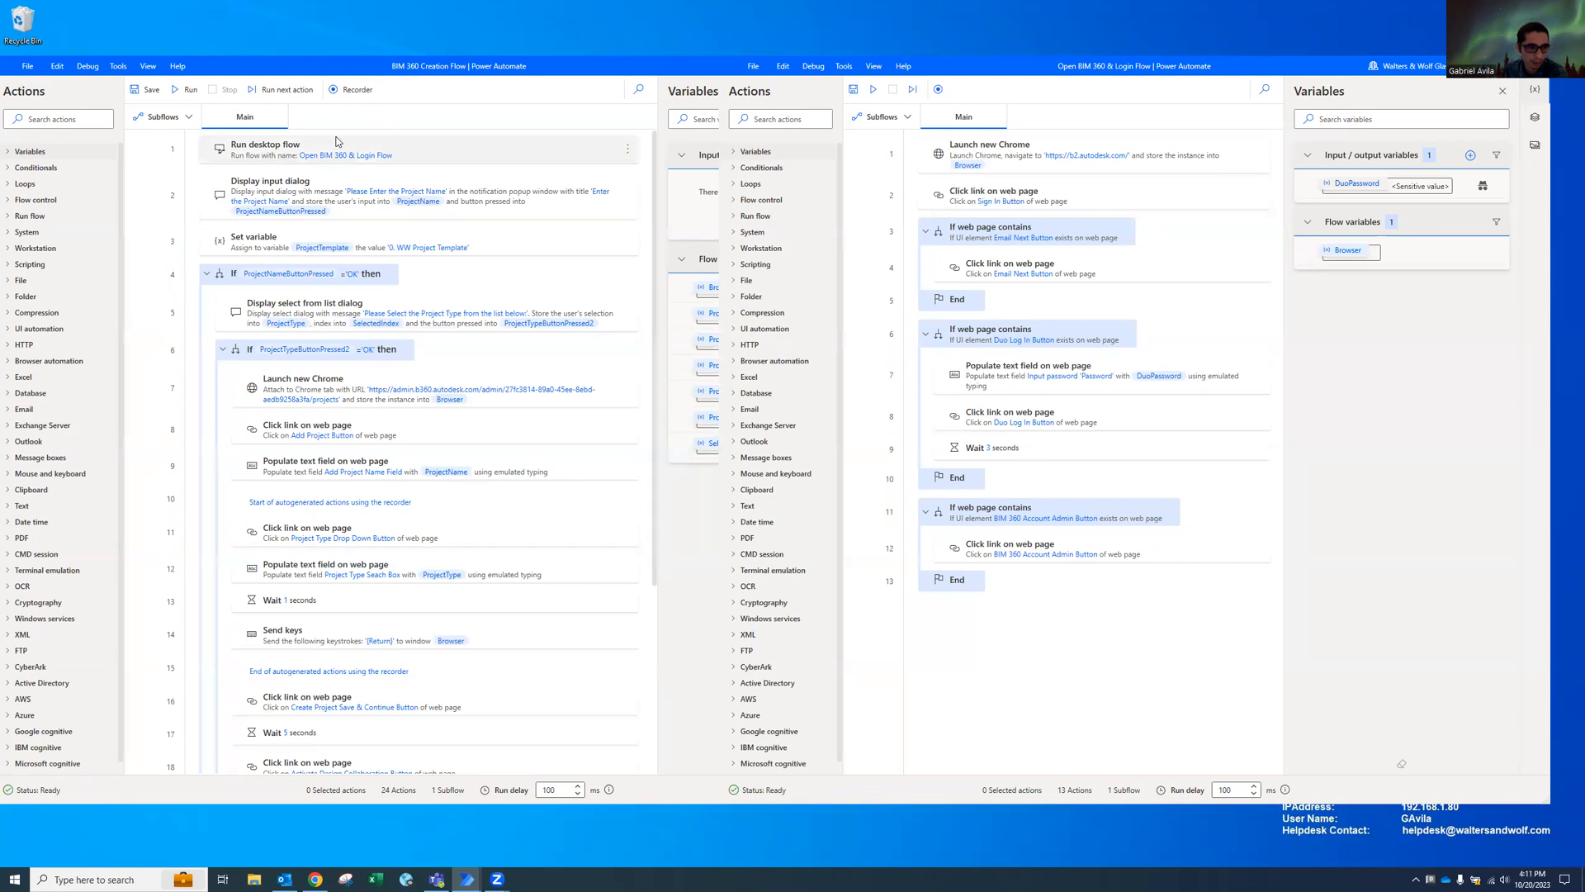
mouse_move(213, 132)
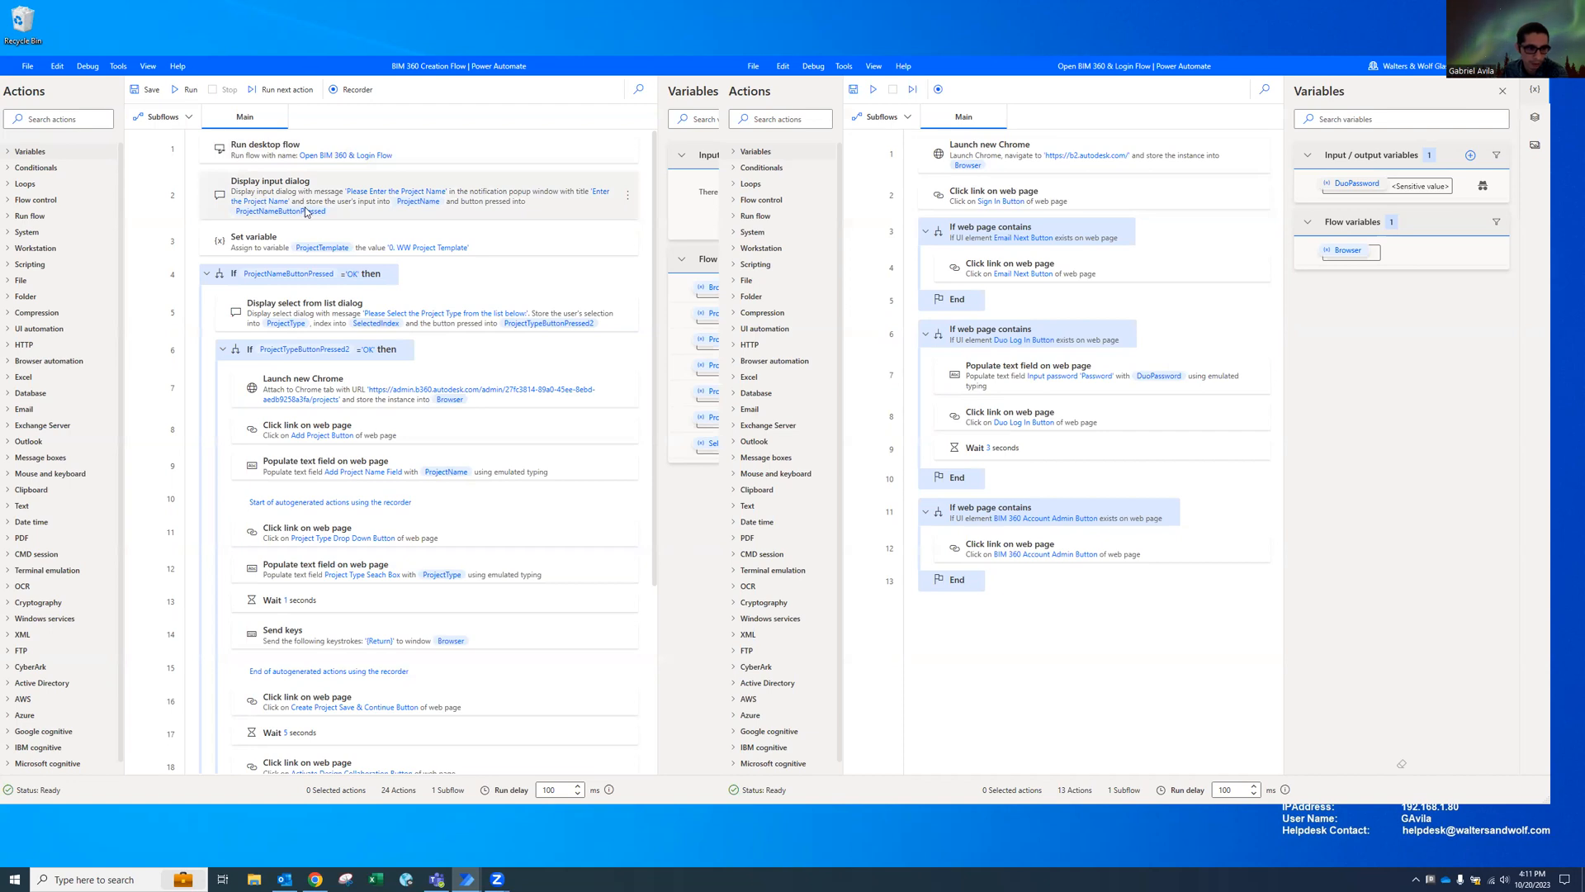
mouse_move(361, 213)
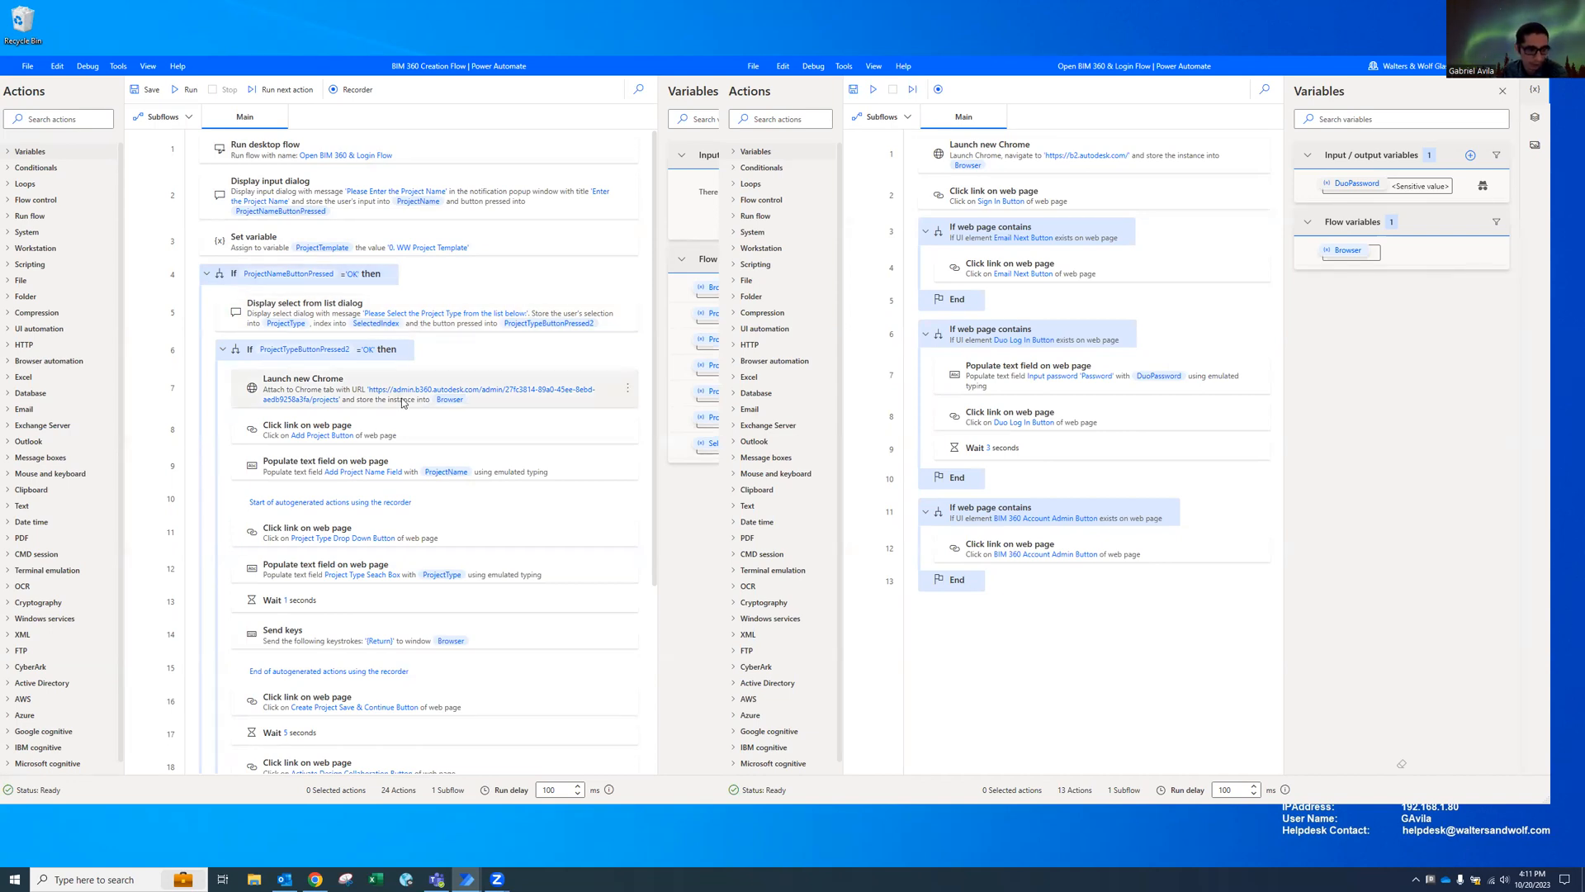
mouse_move(402, 410)
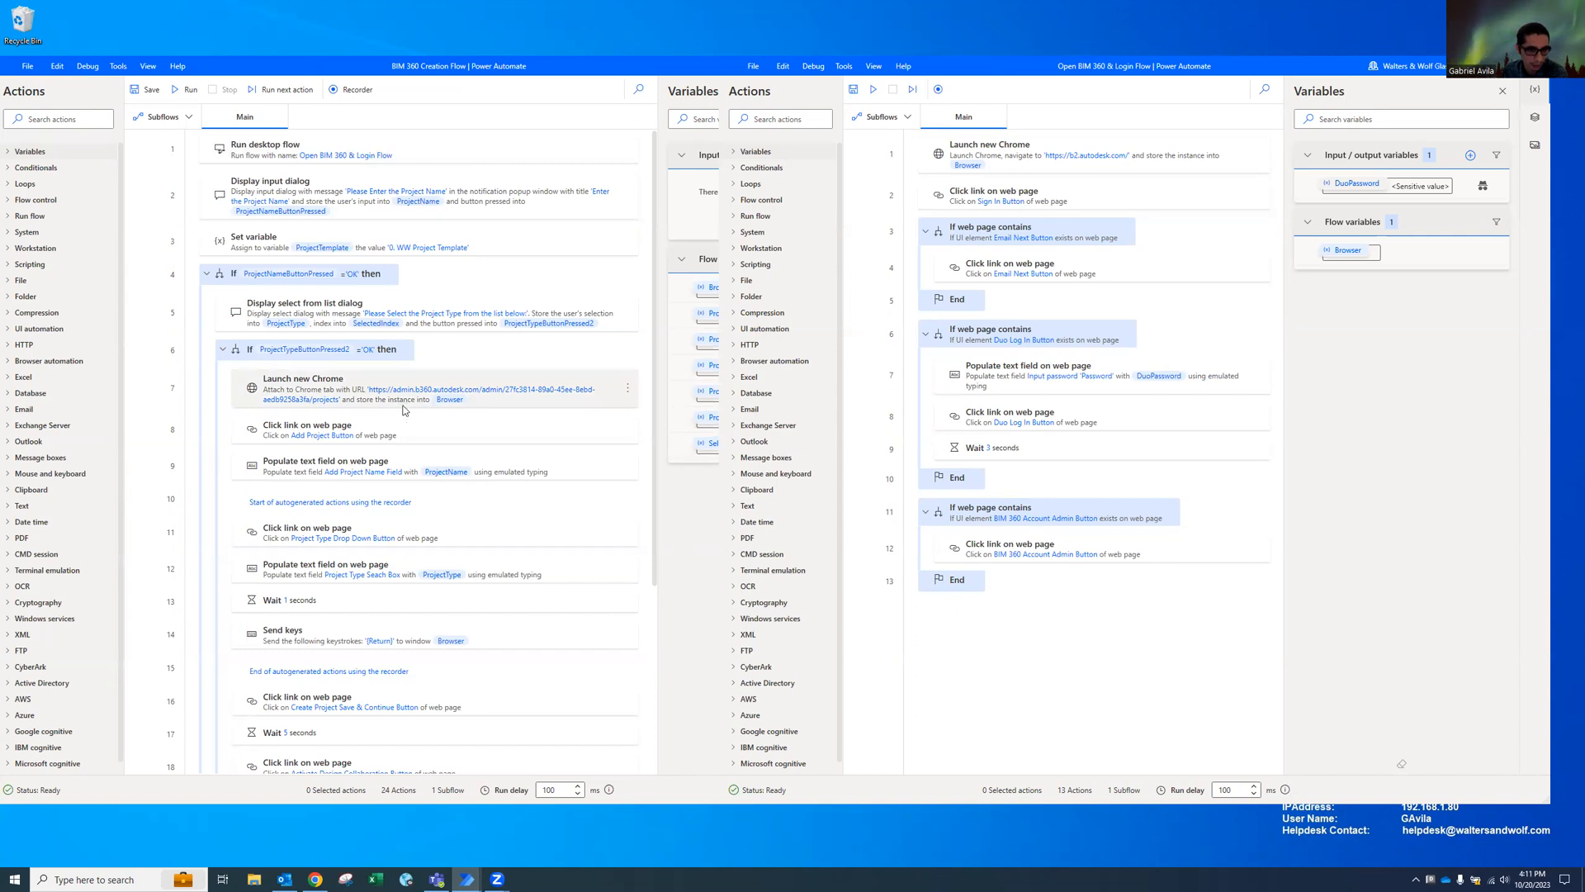
mouse_move(448, 398)
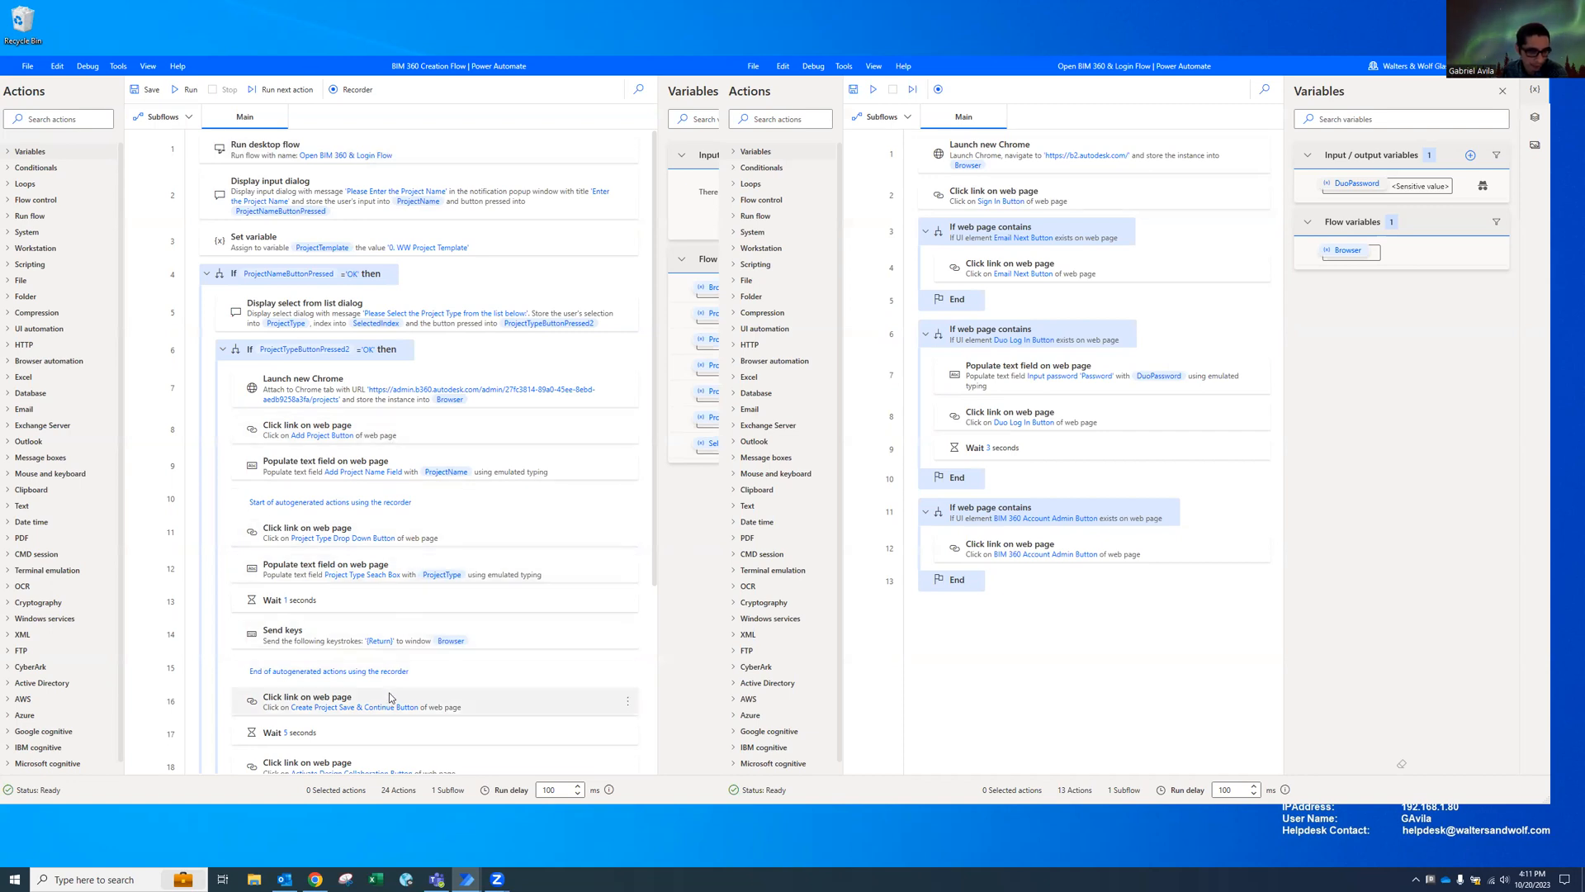
mouse_move(396, 719)
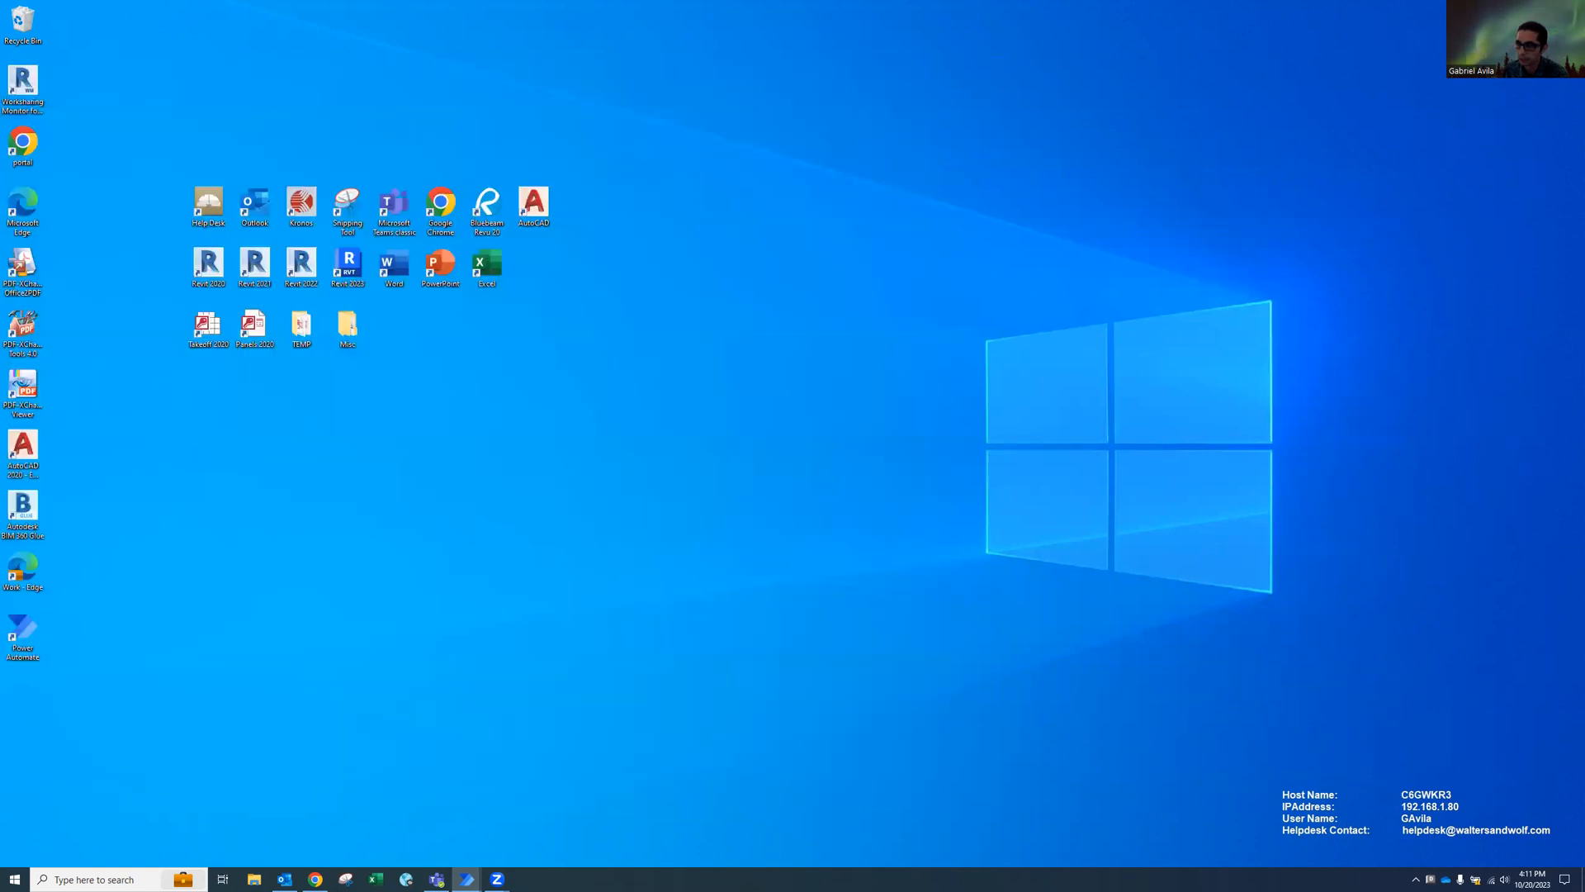
mouse_move(1124, 213)
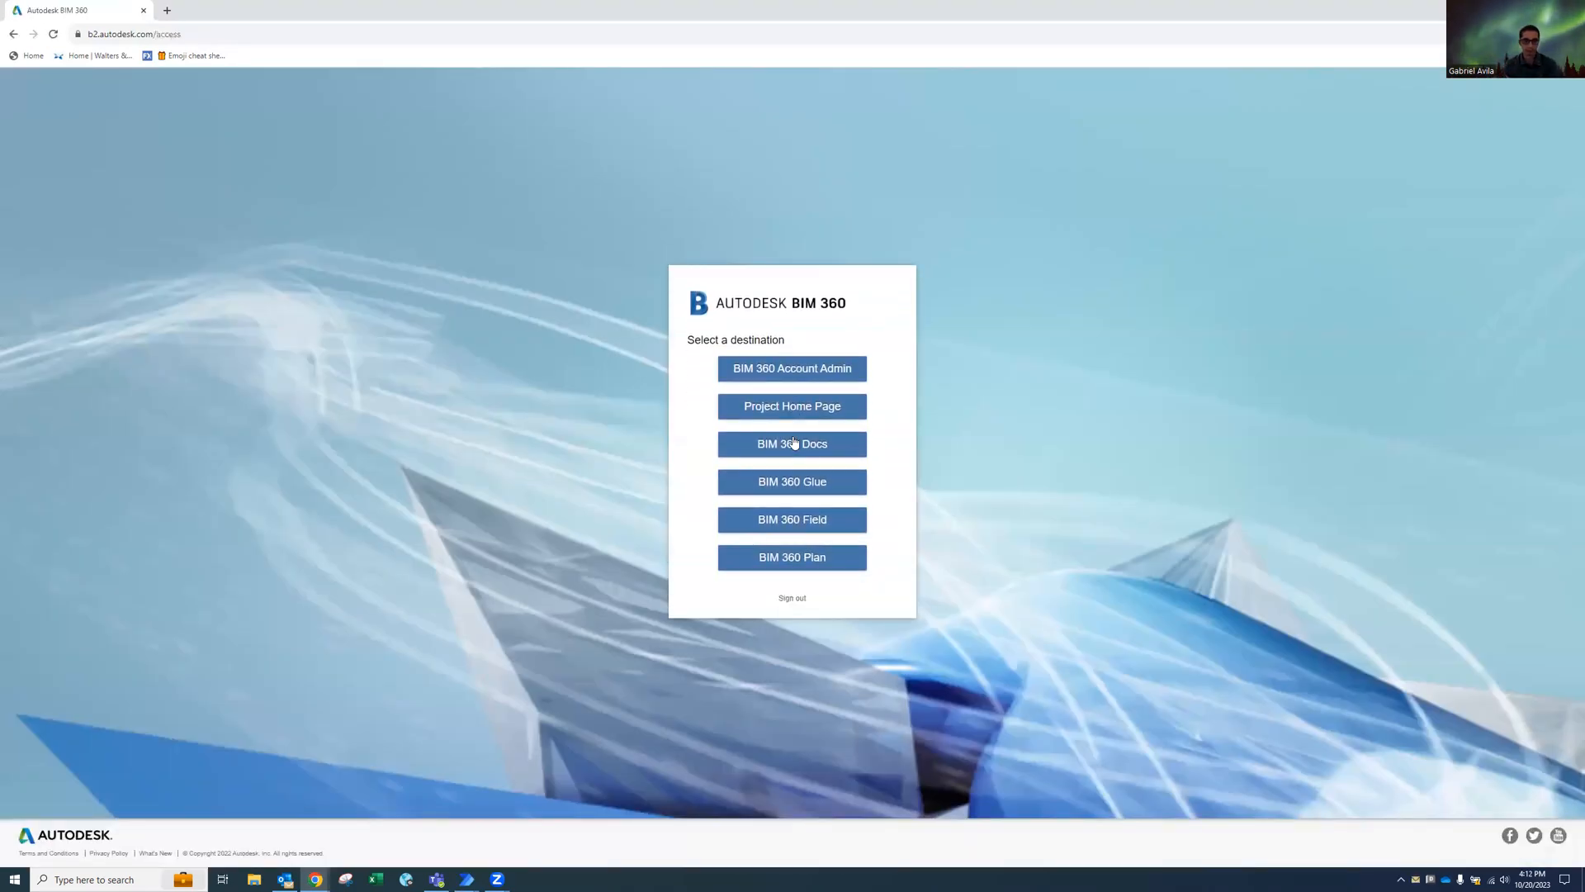
mouse_move(792, 368)
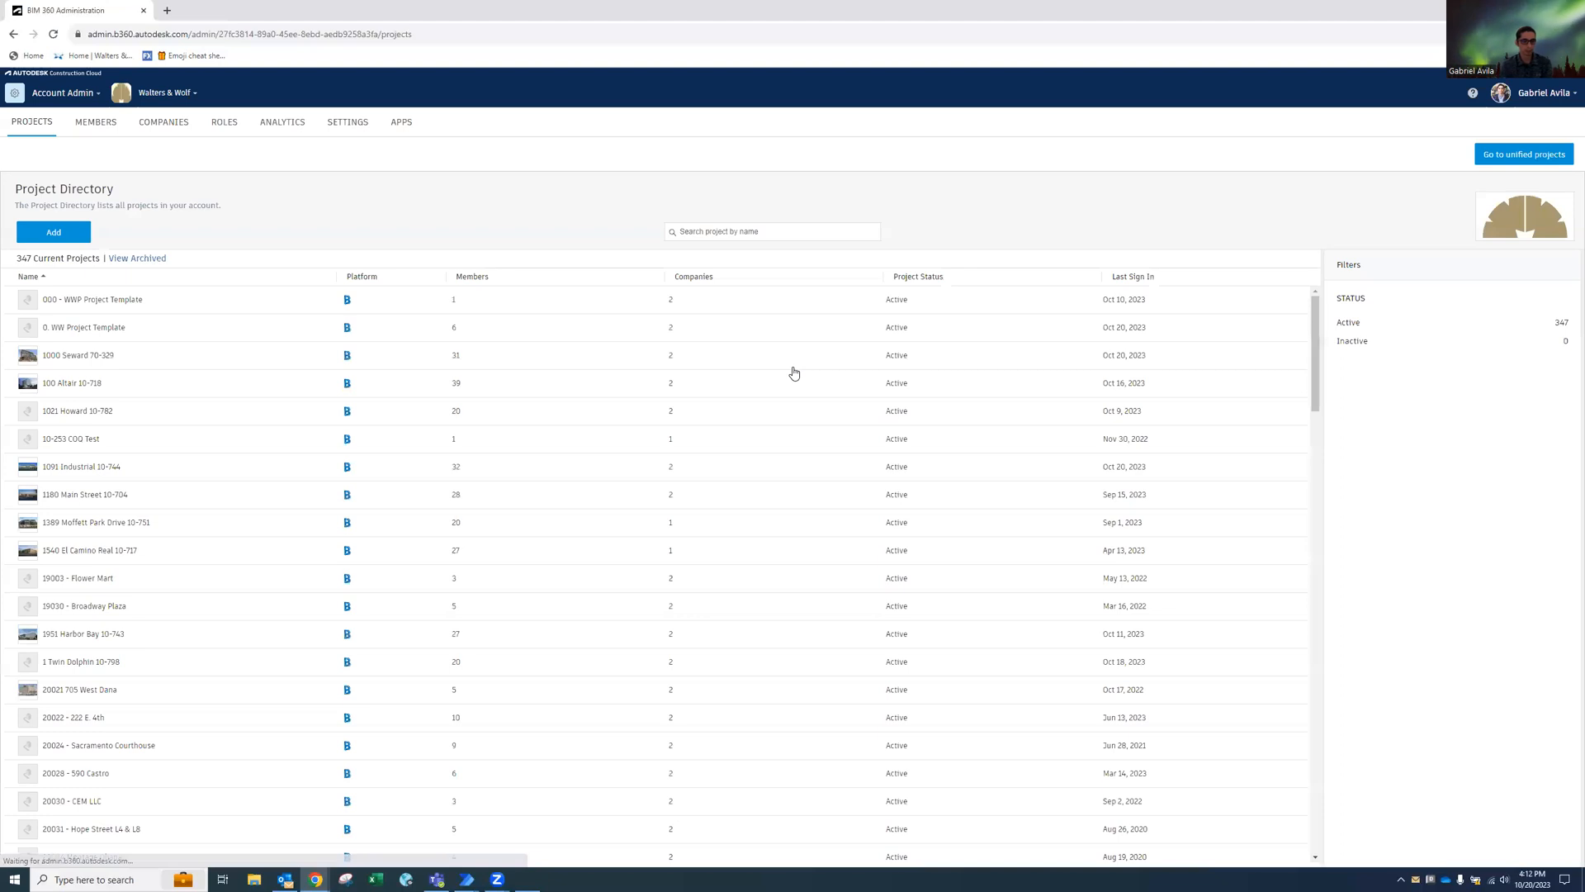
left_click(53, 231)
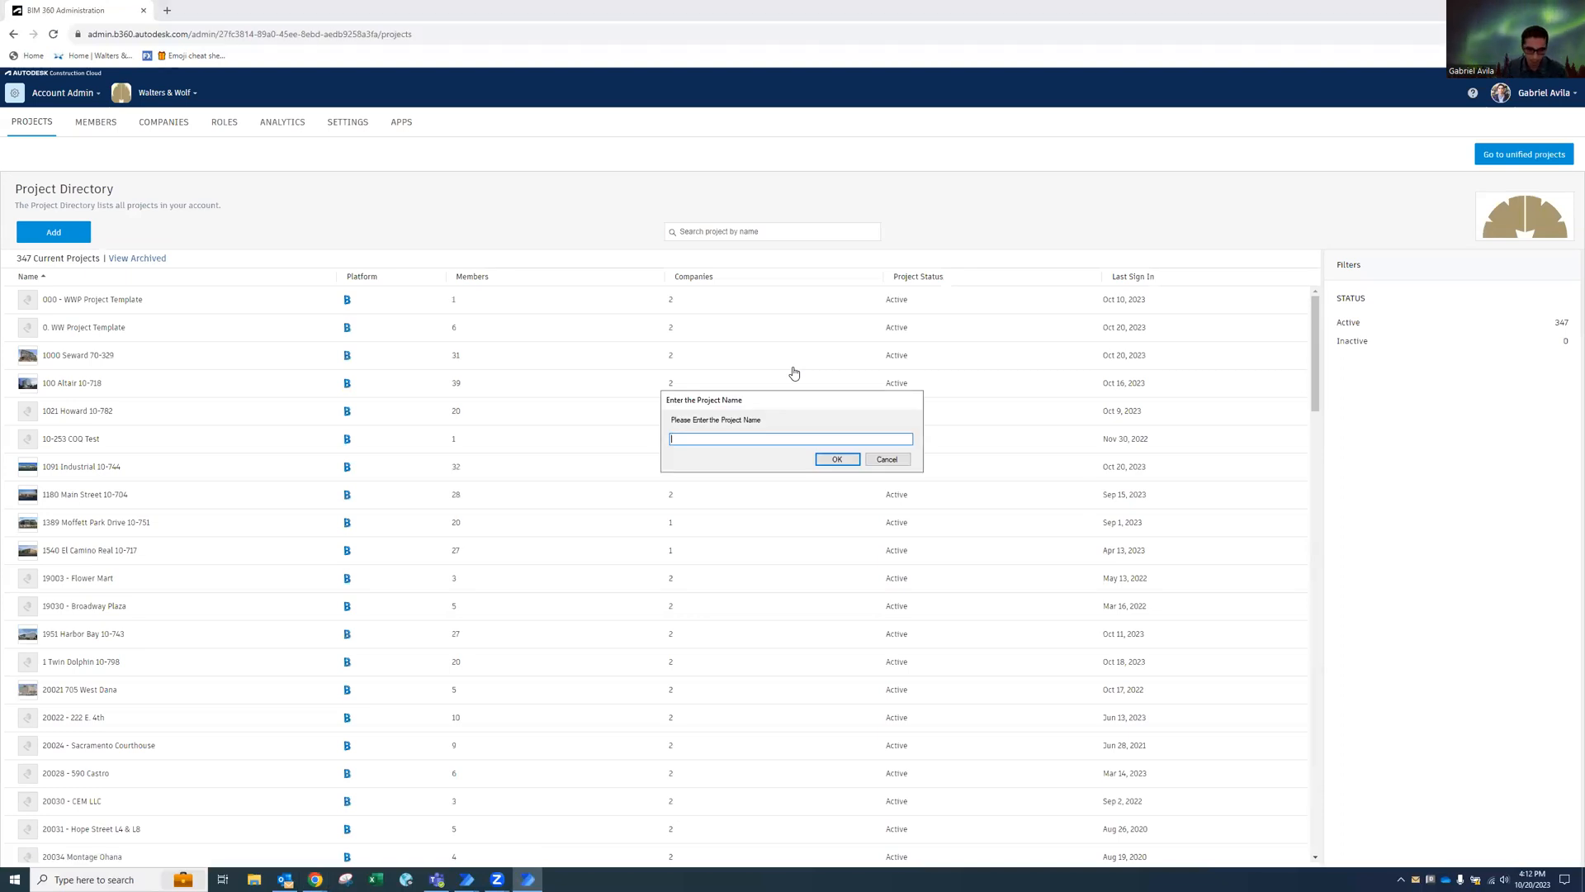
Enter 'Revit Training 2023' as the project name and Office as the project type.
type("P")
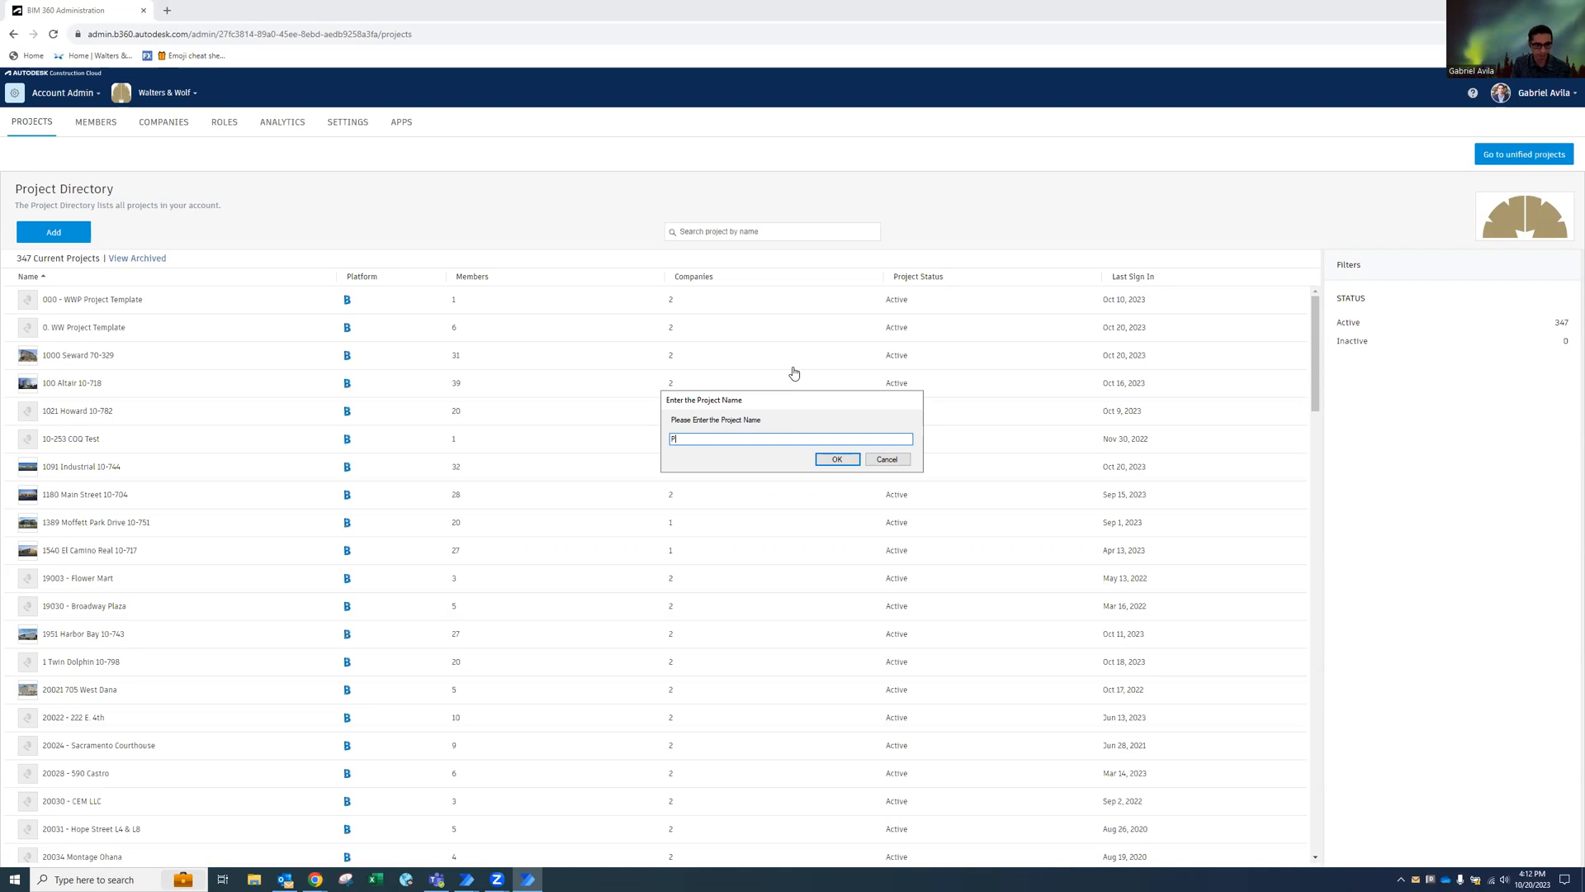
type("Revit")
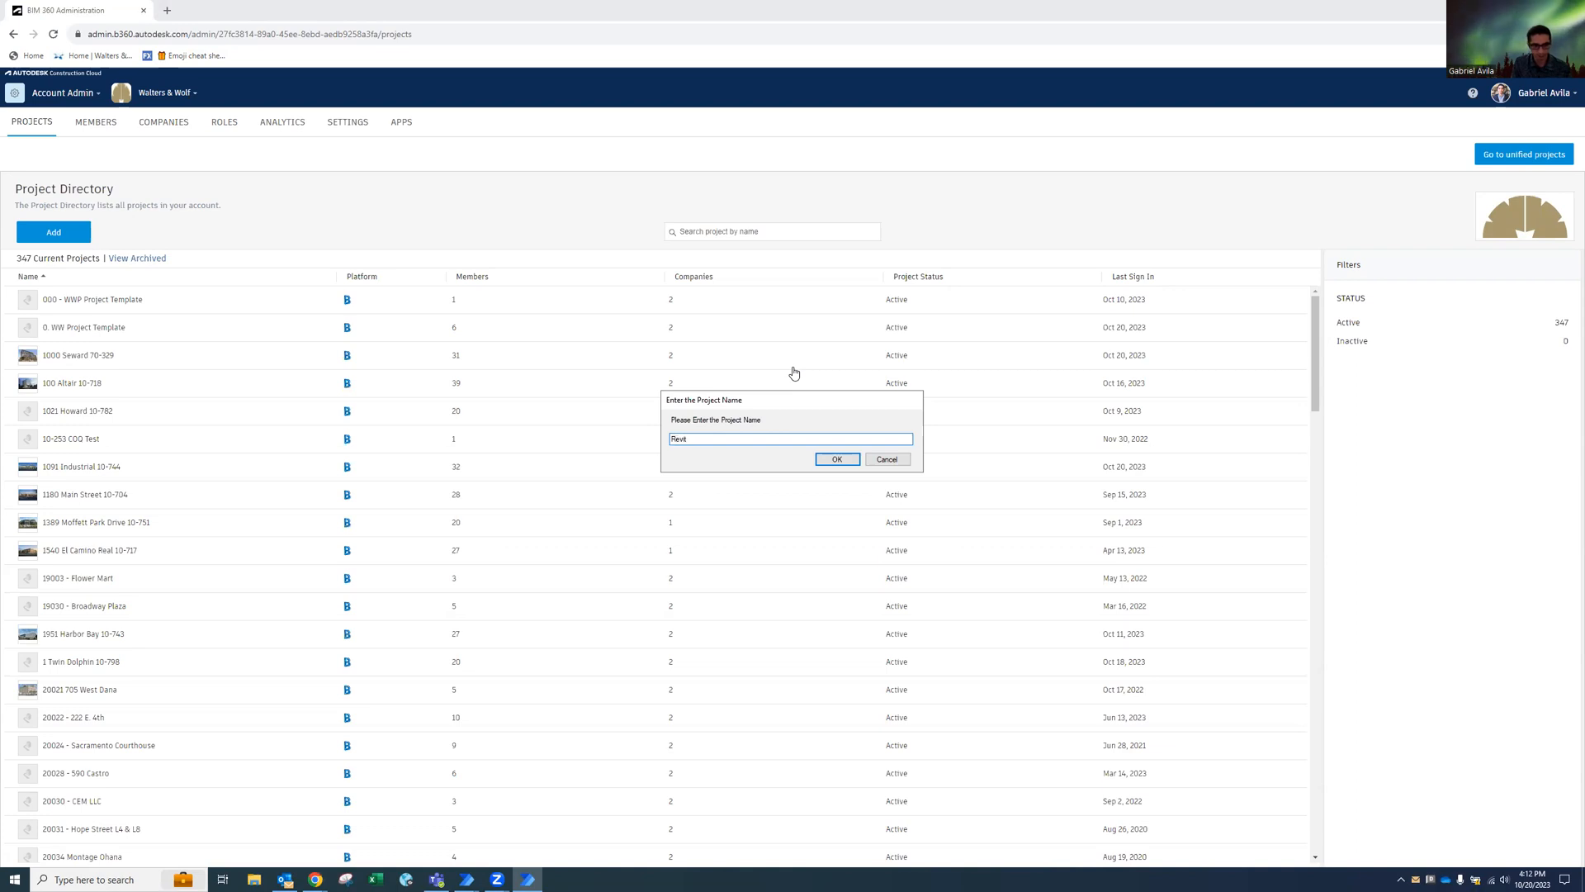
type("Train")
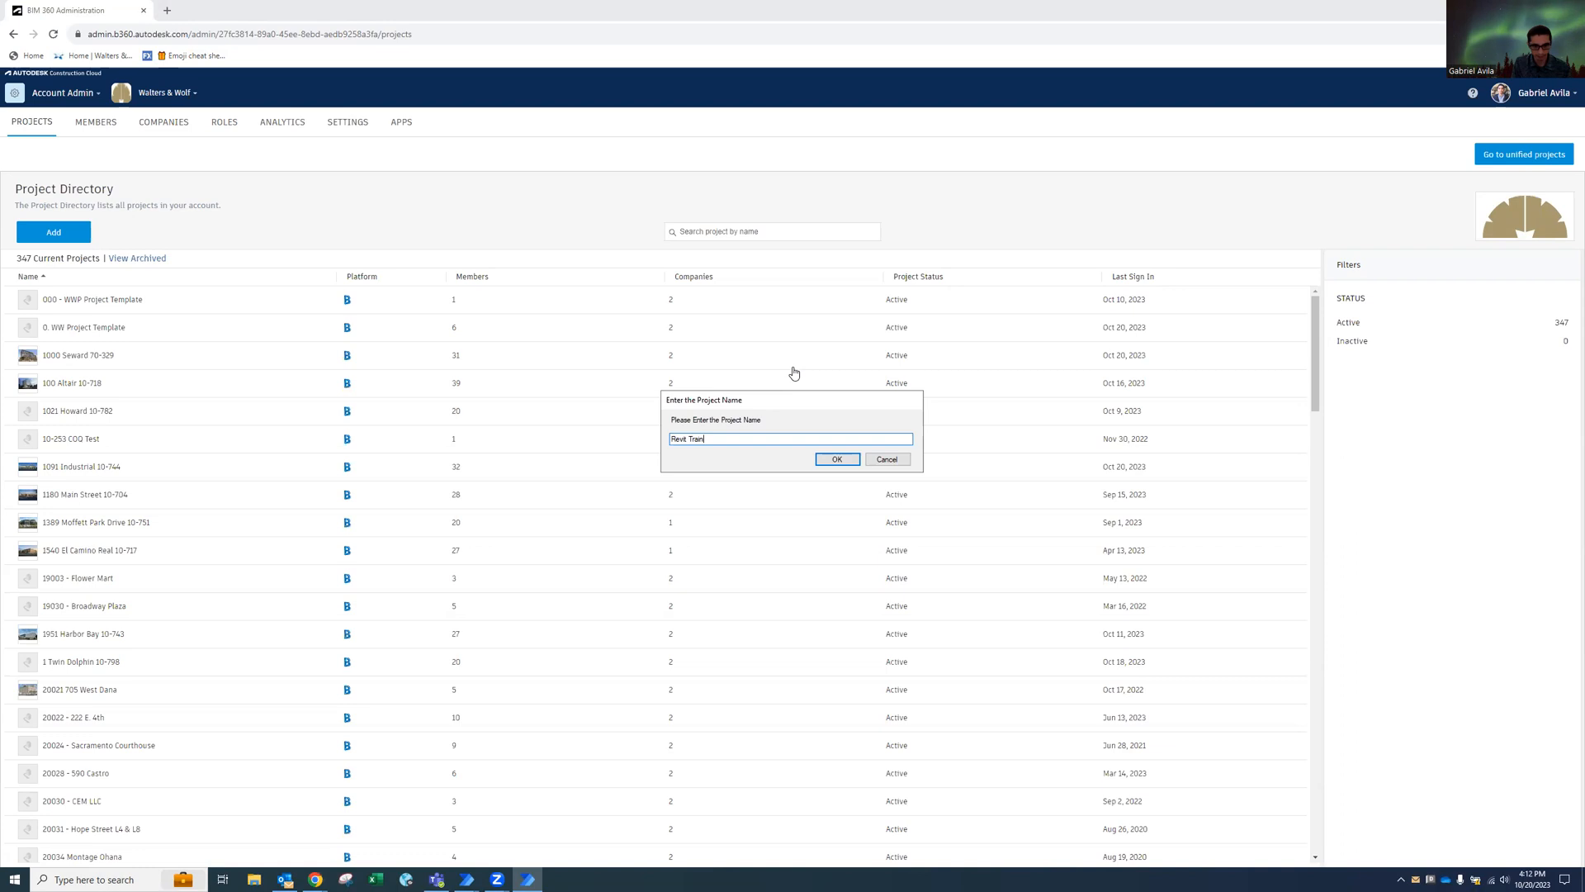
type("ing")
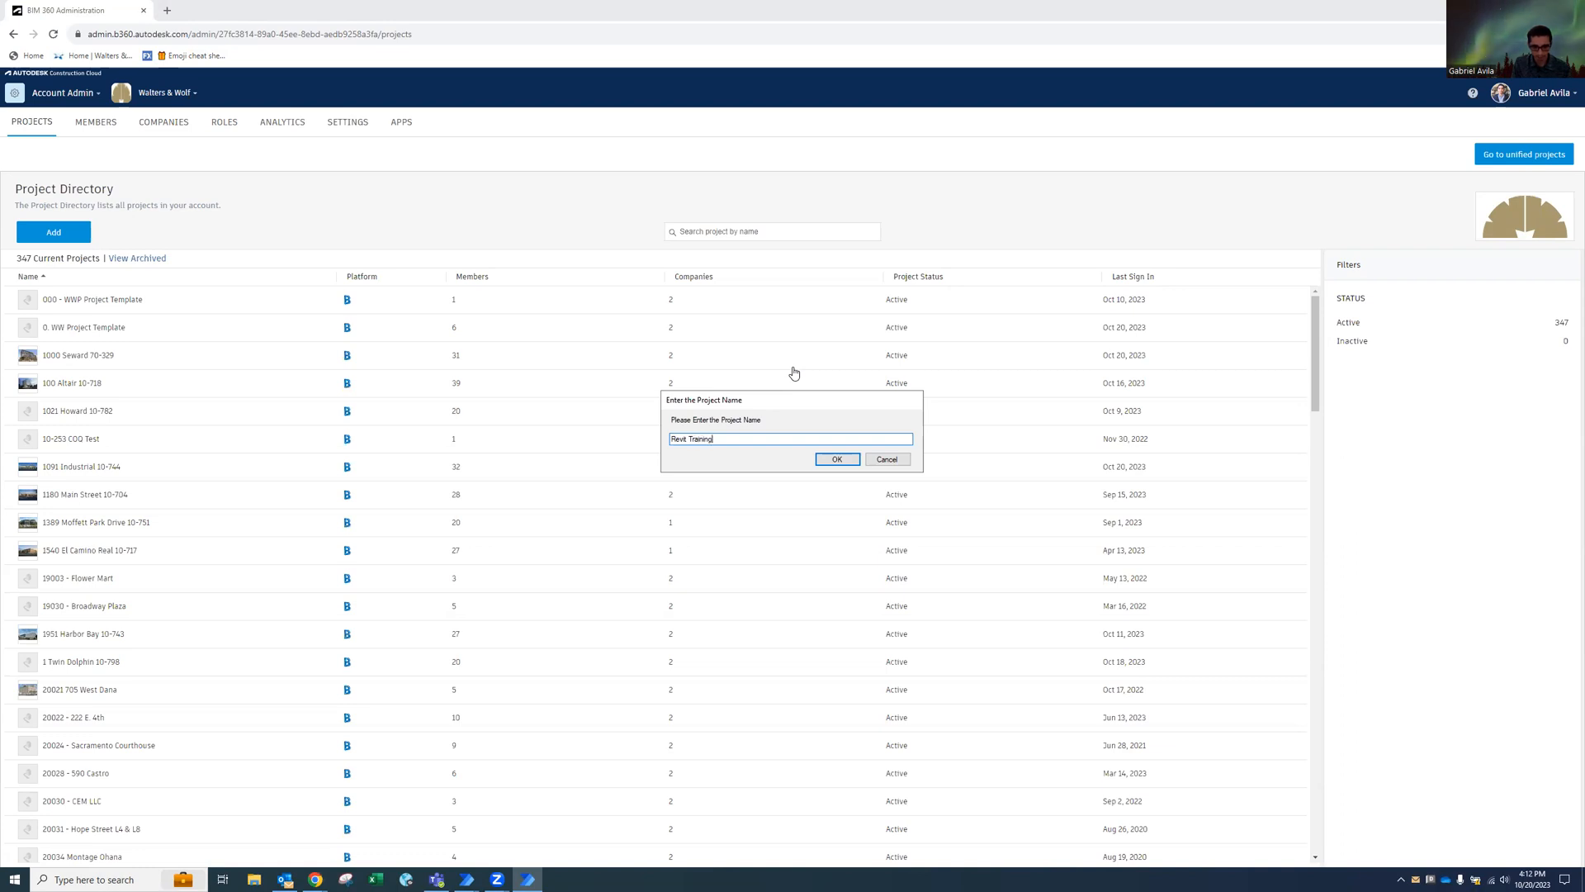
type("202")
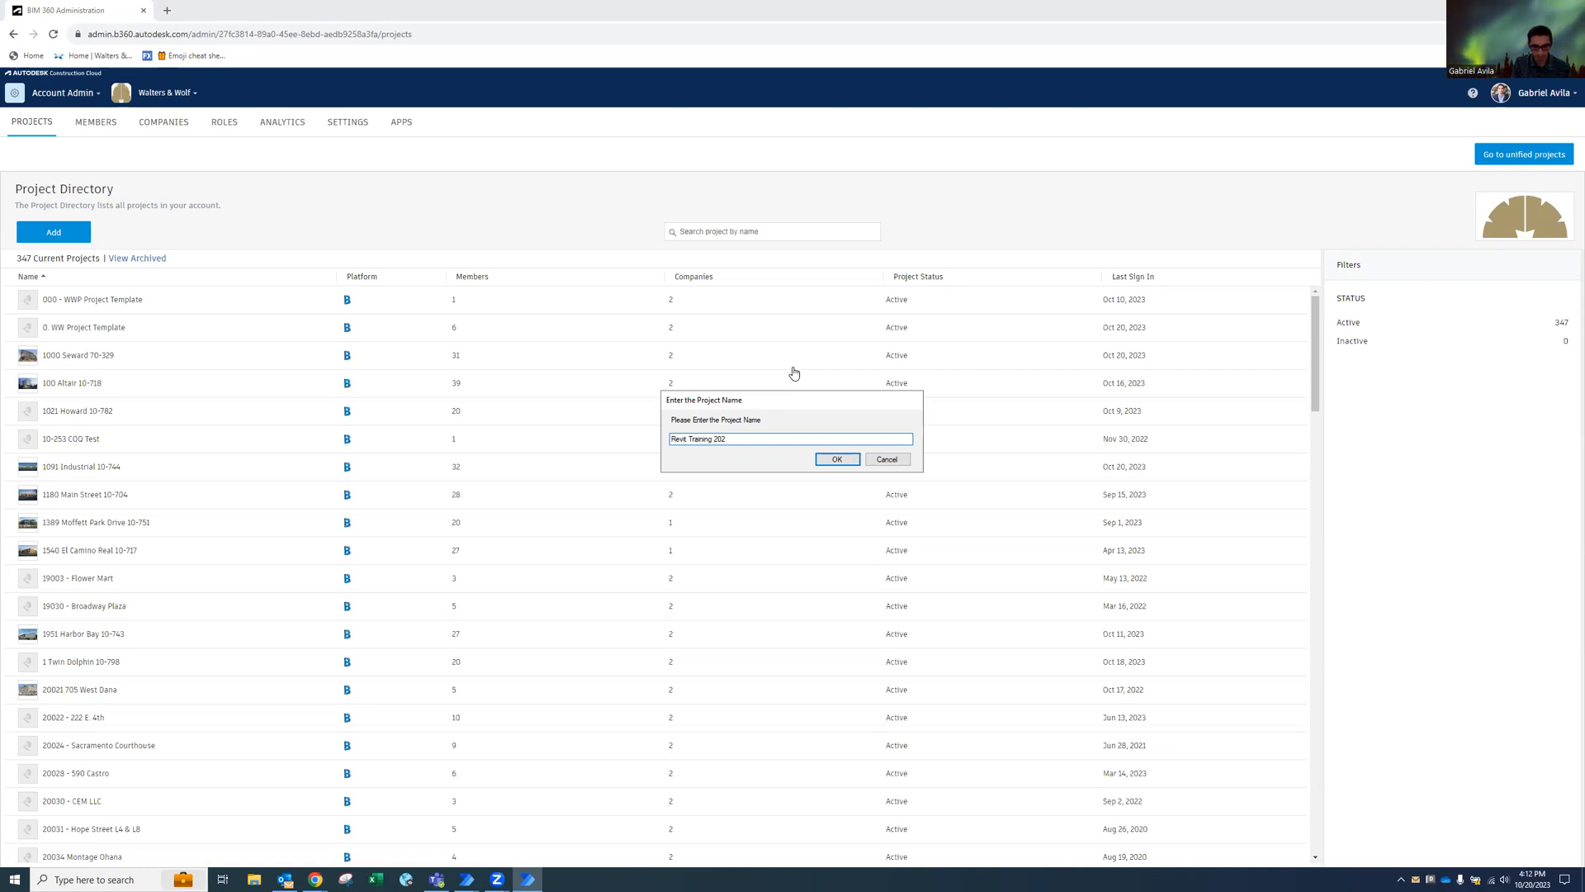
type("3")
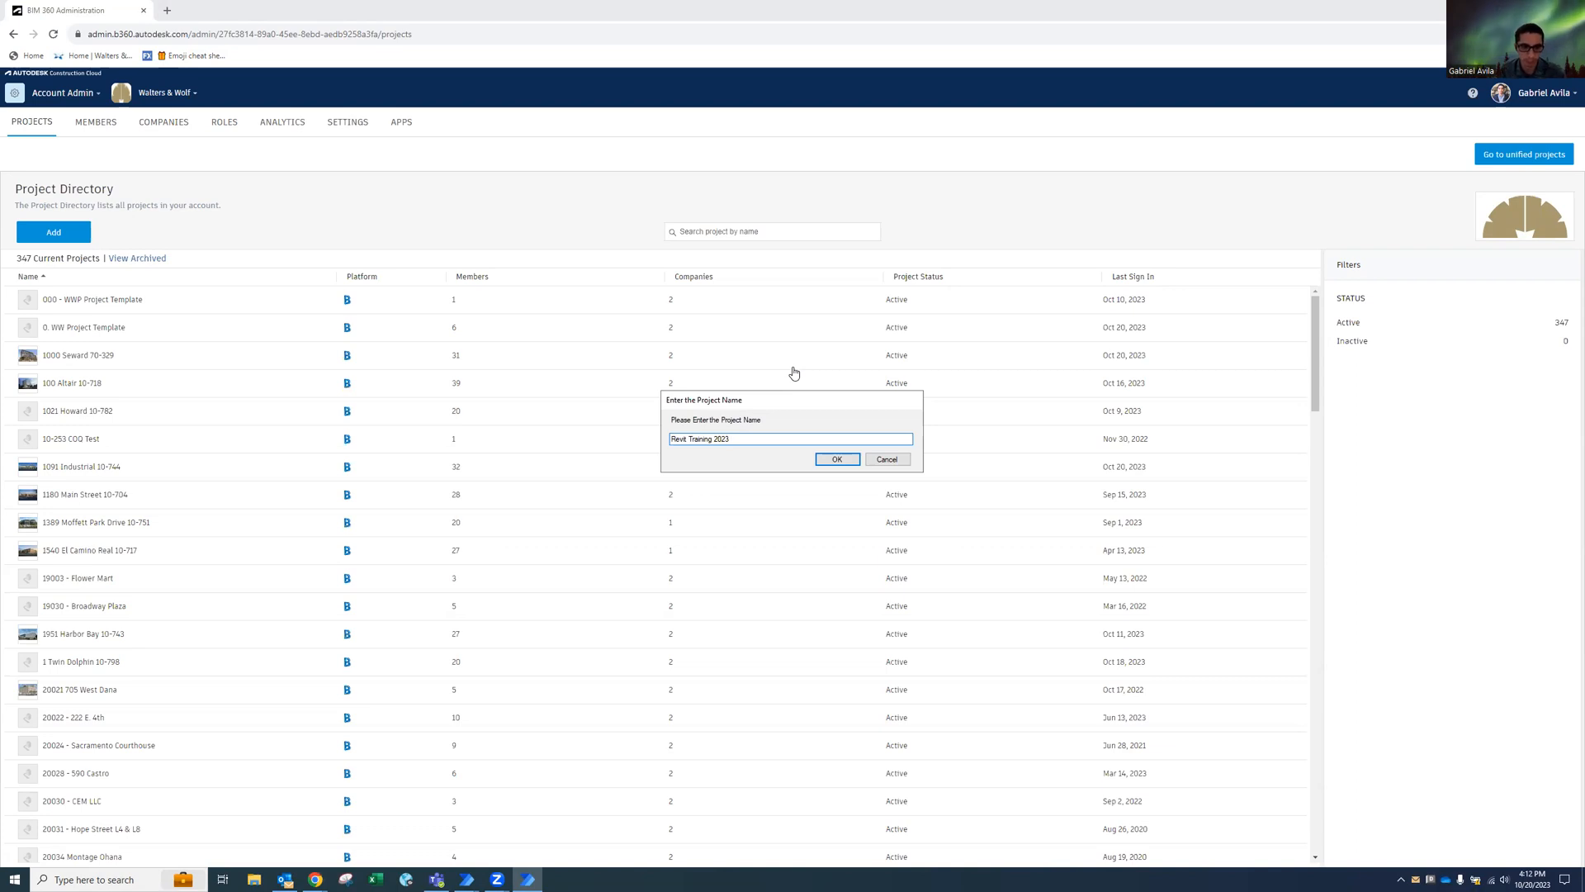
left_click(836, 458)
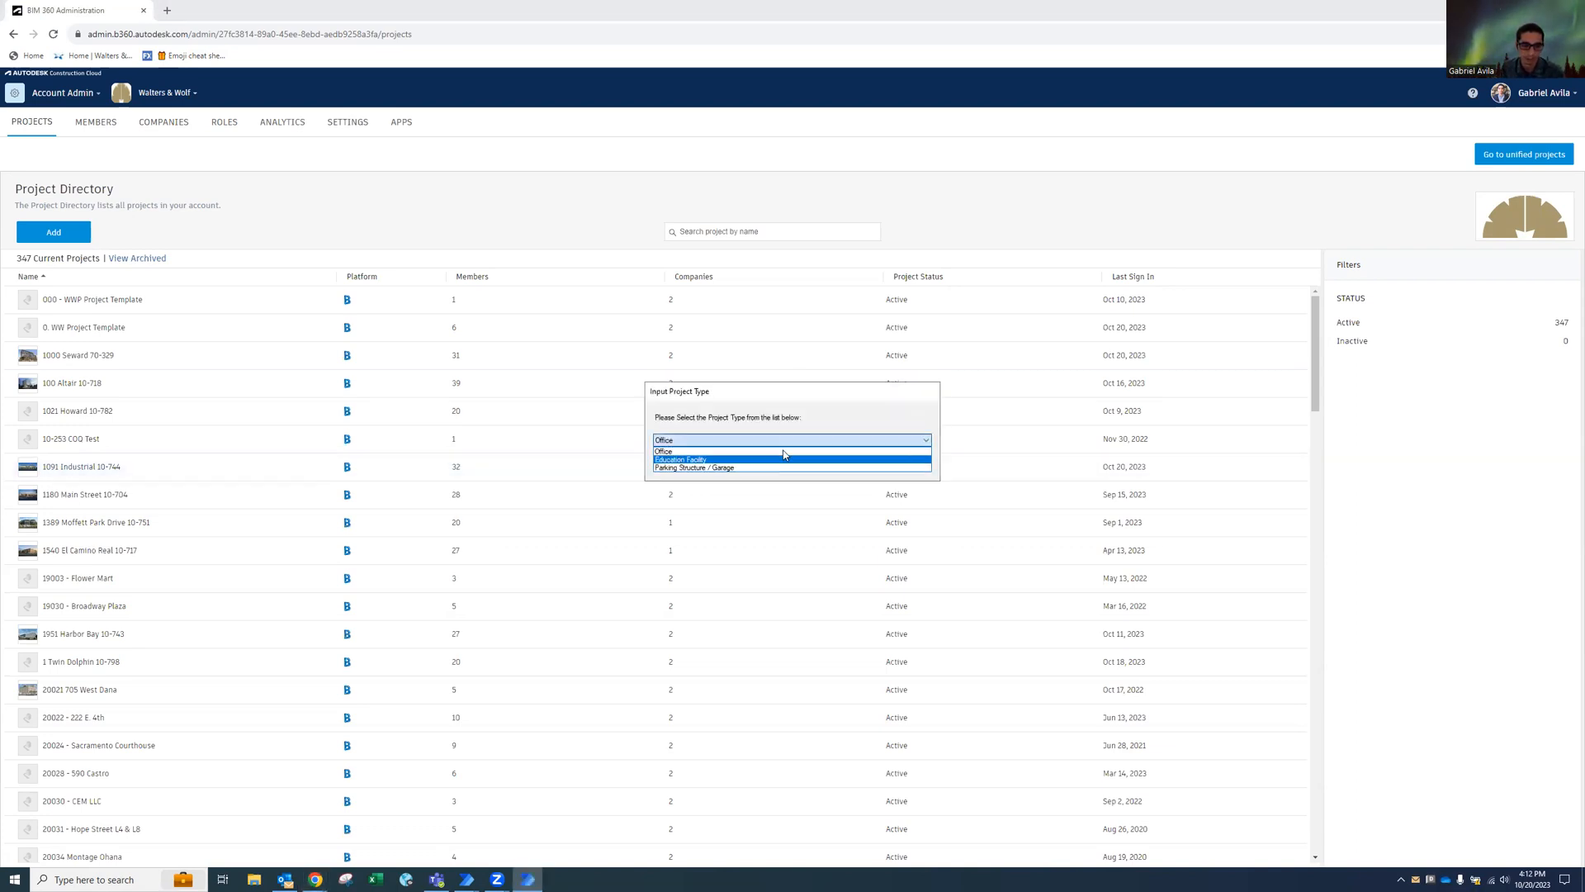
left_click(664, 450)
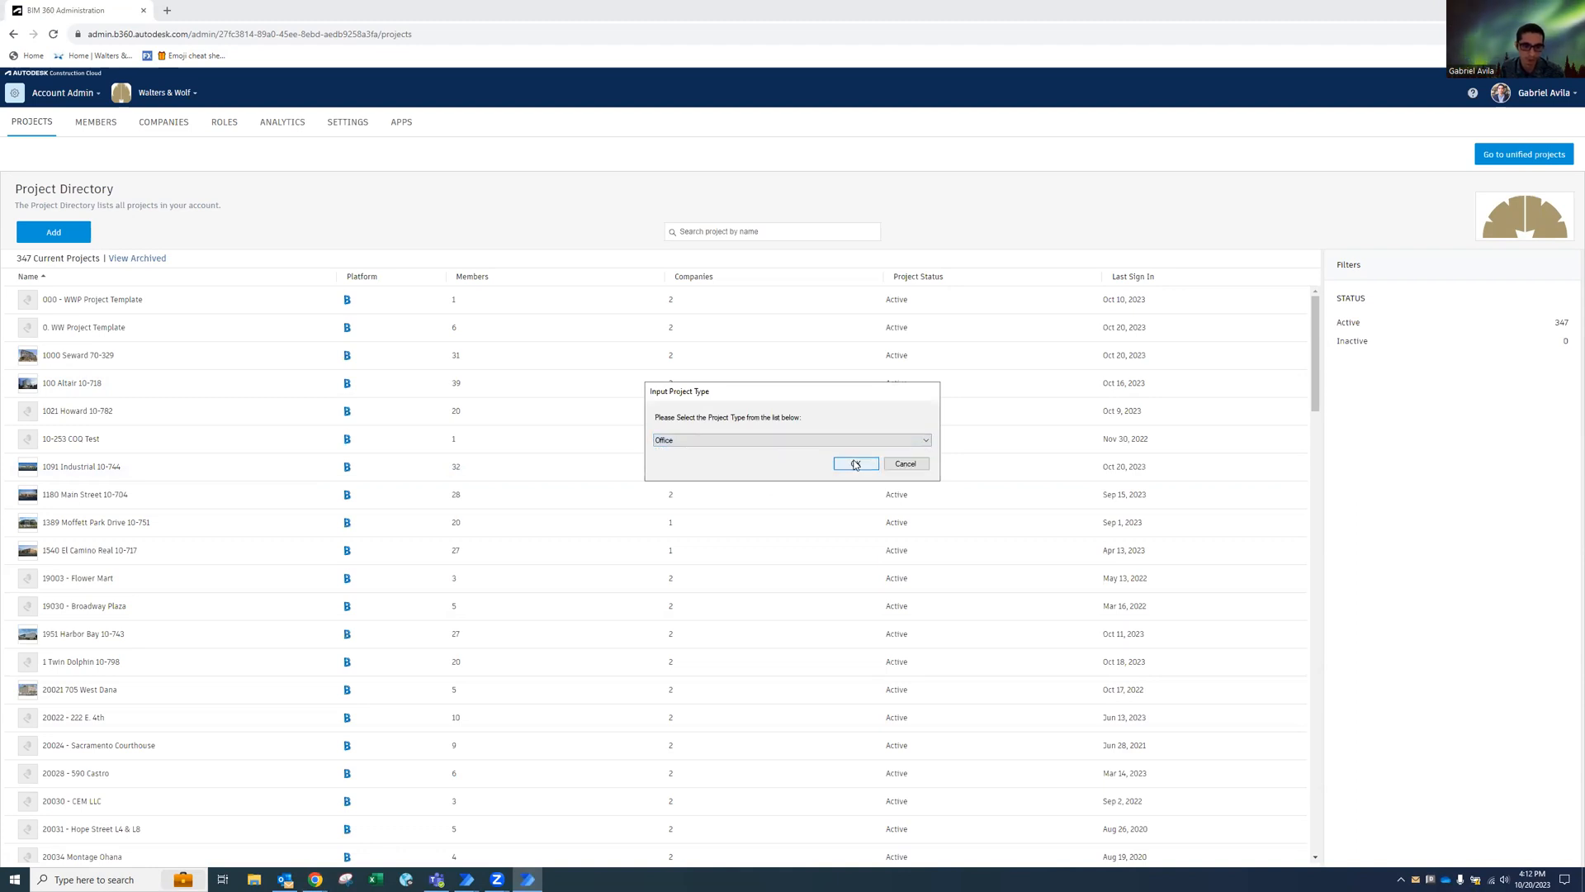
left_click(855, 463)
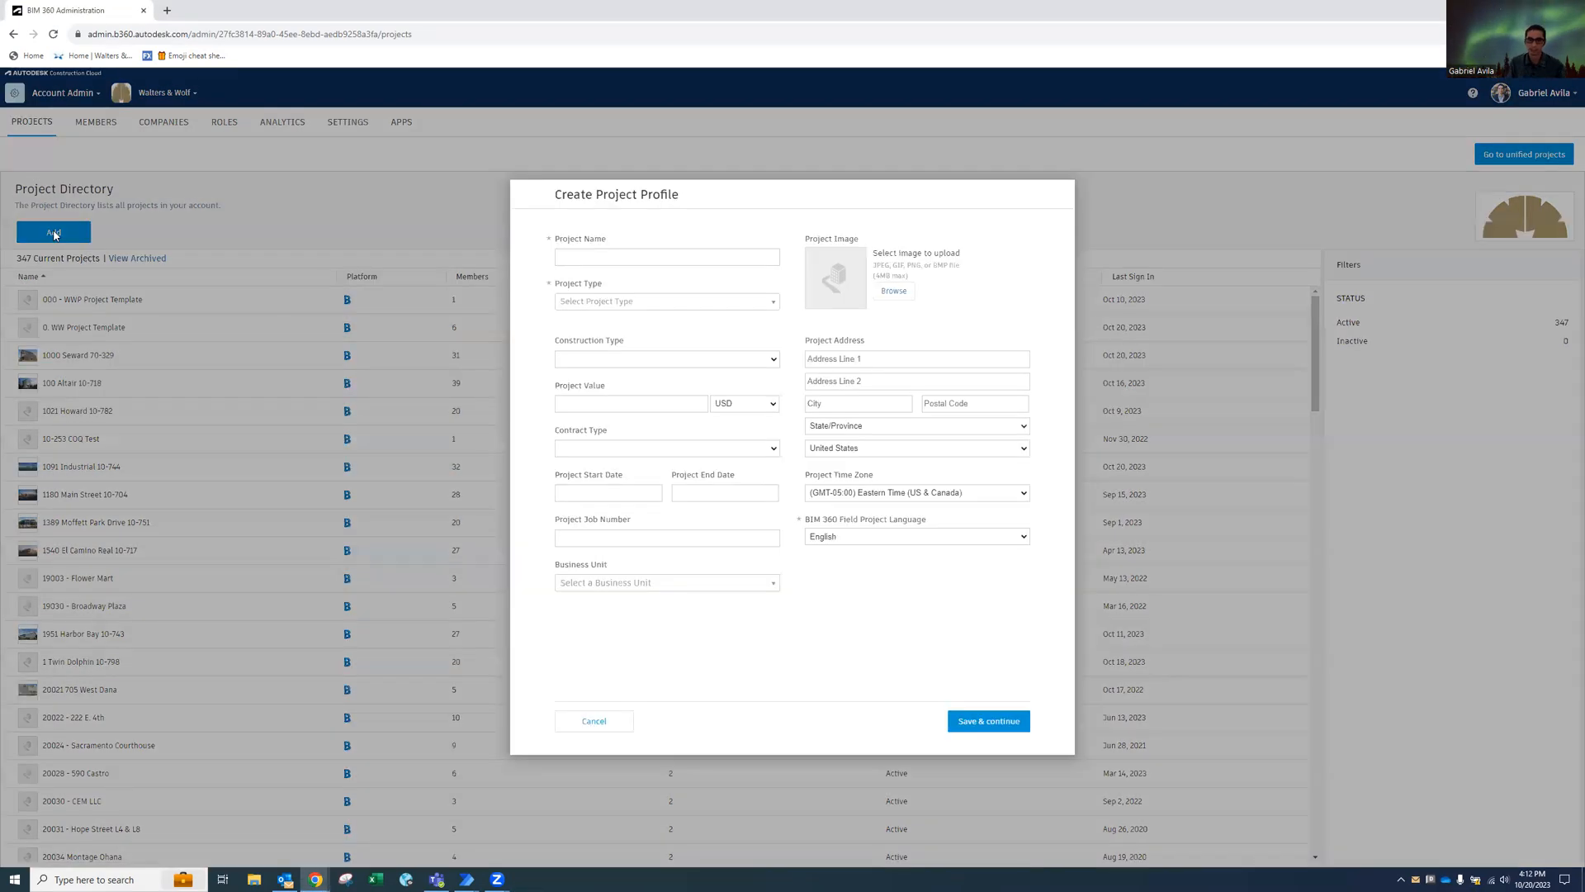
Save the profile for the 'Revit Training 2023' Office project.
type("Revit Training 2023")
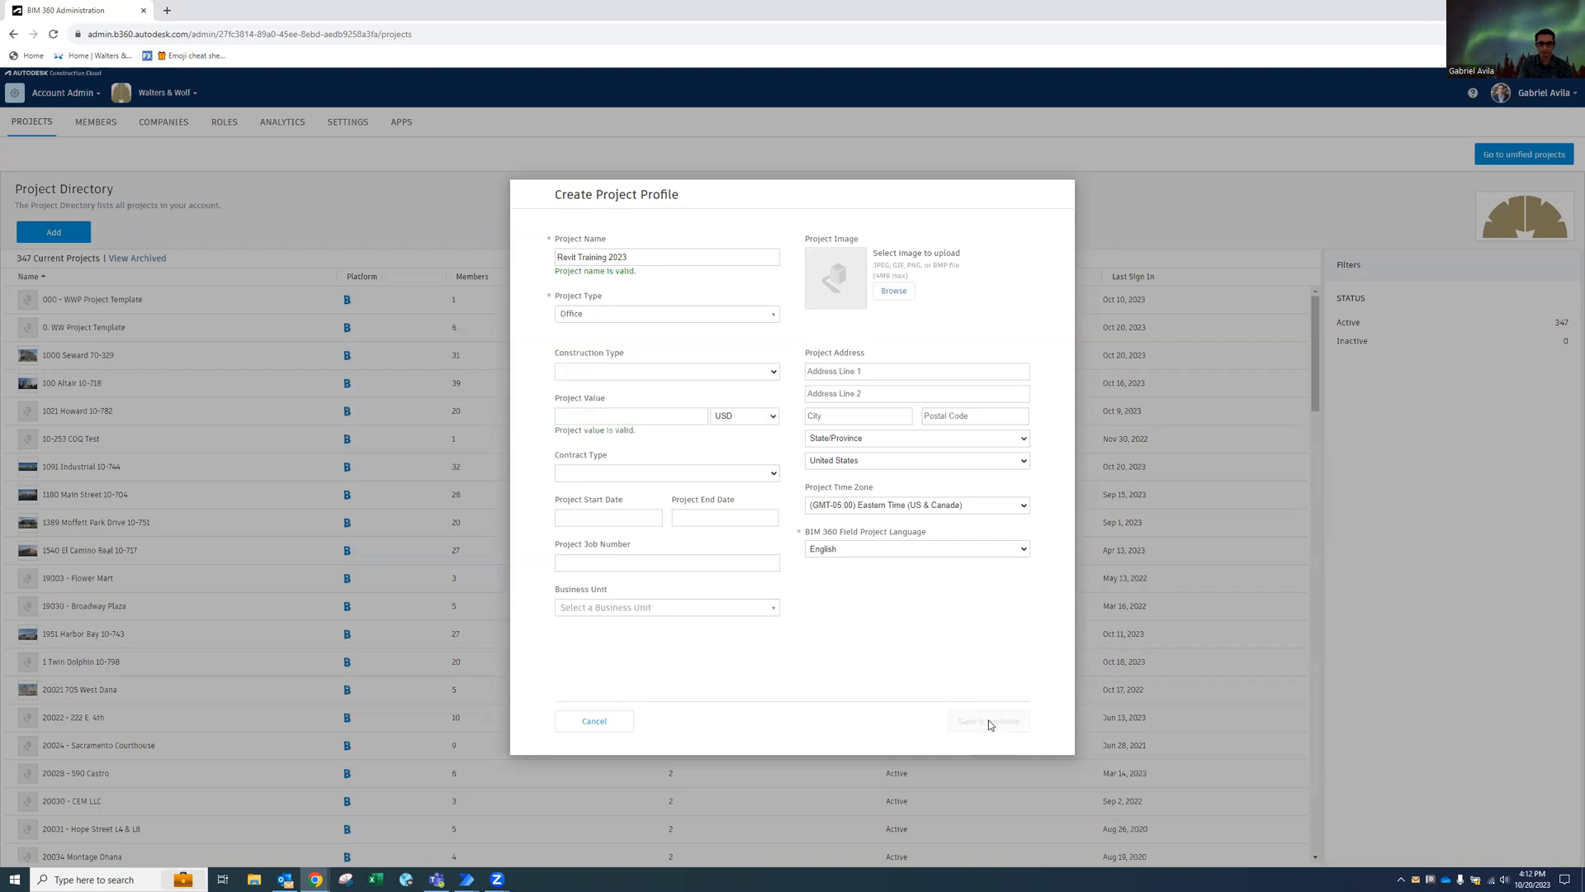
left_click(987, 721)
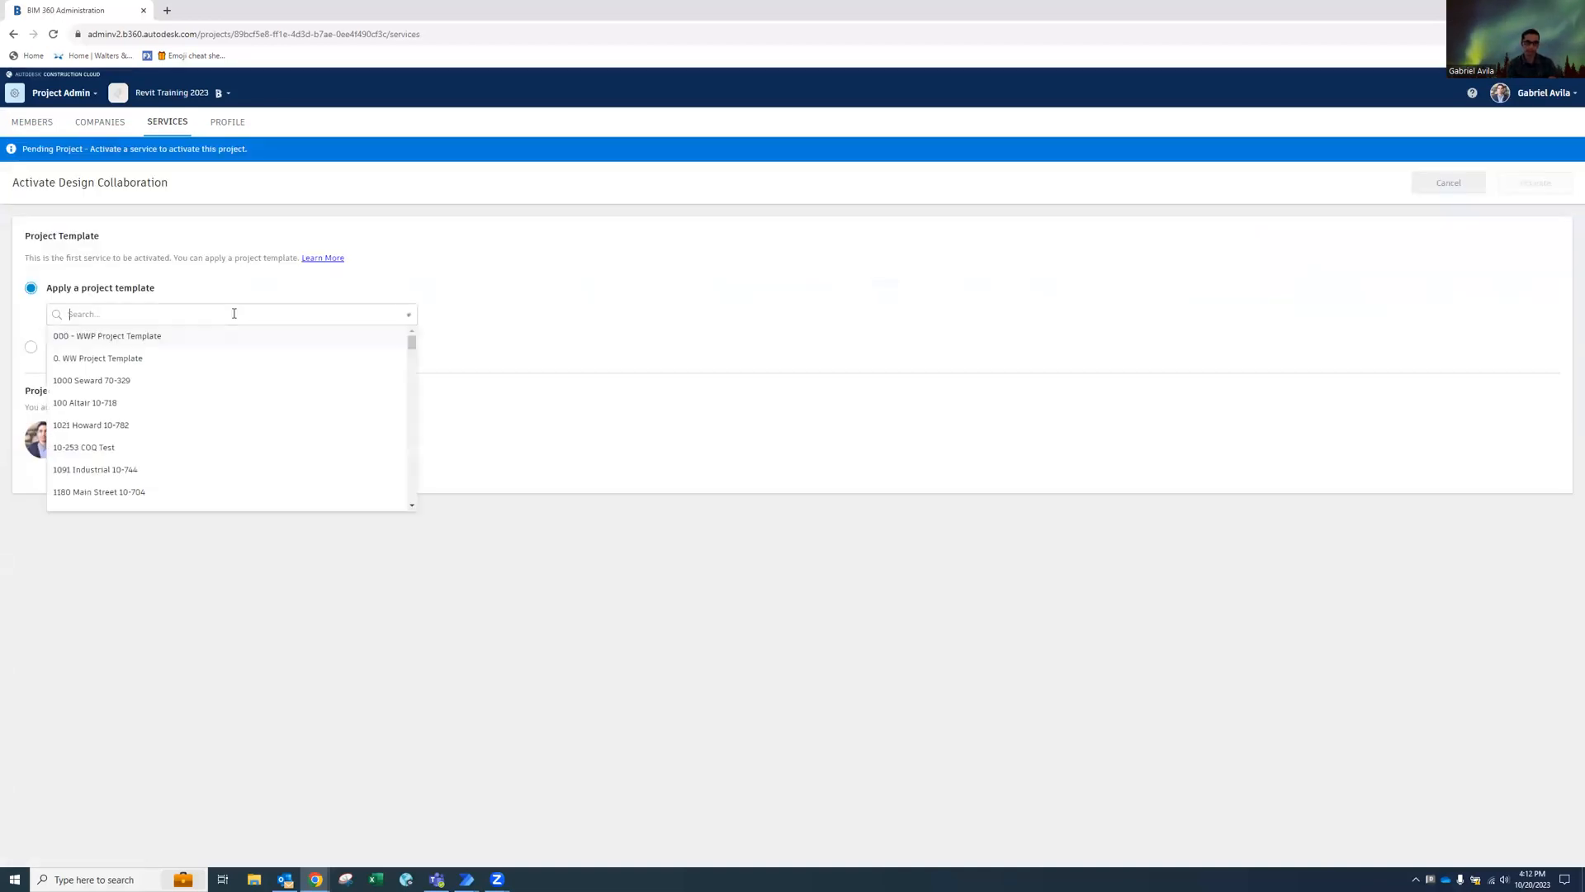
Activate Design Collaboration using 0. WW Project Template and close the New Mail Alerts window.
left_click(98, 358)
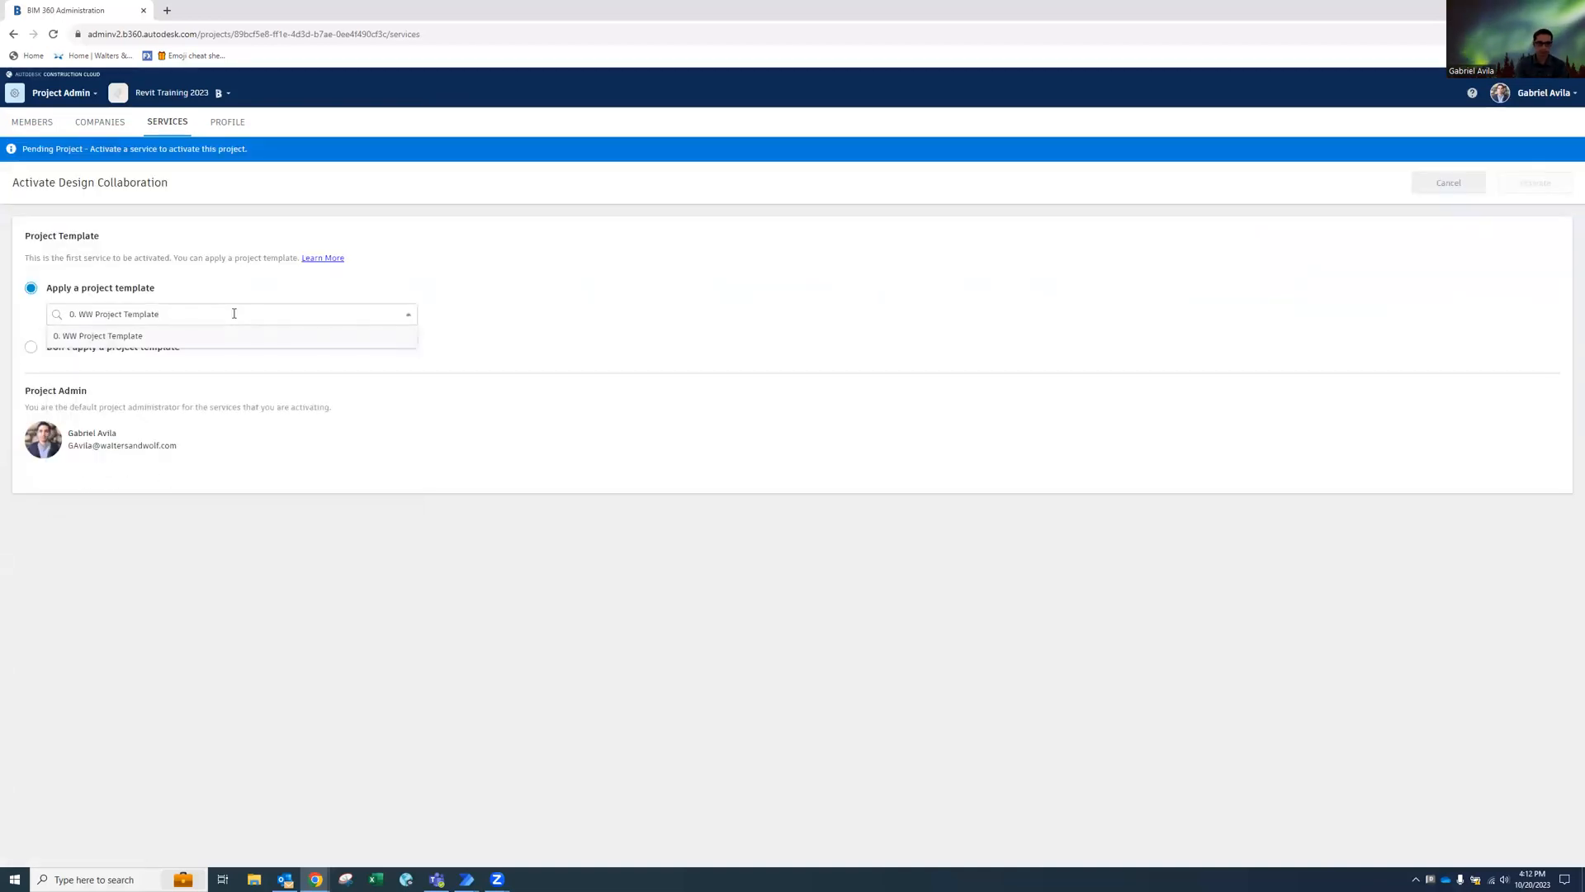
left_click(99, 335)
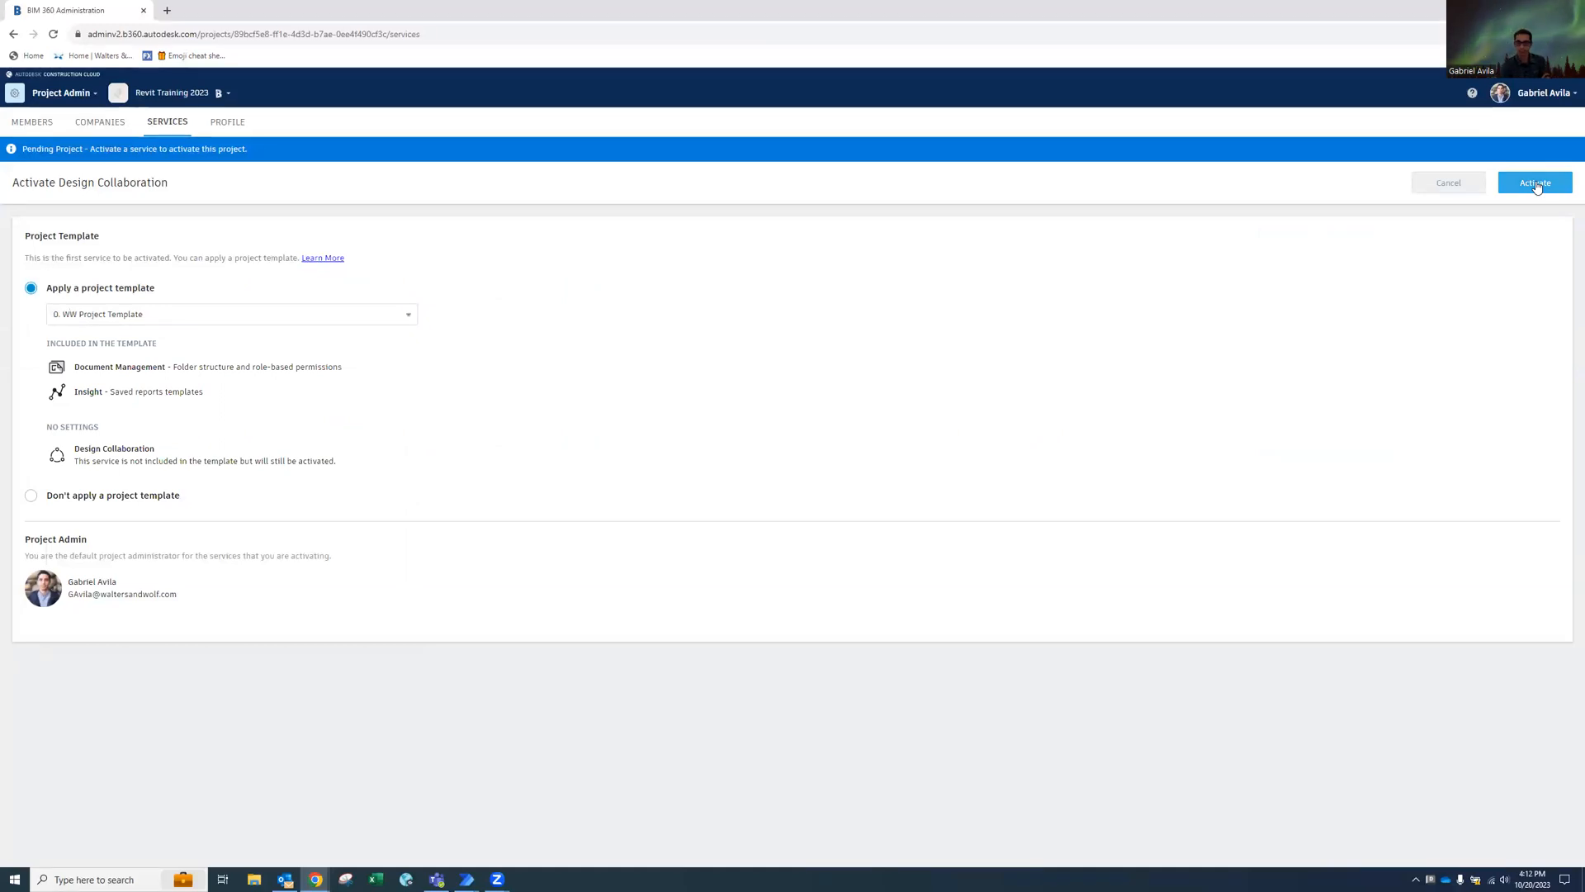
left_click(1534, 181)
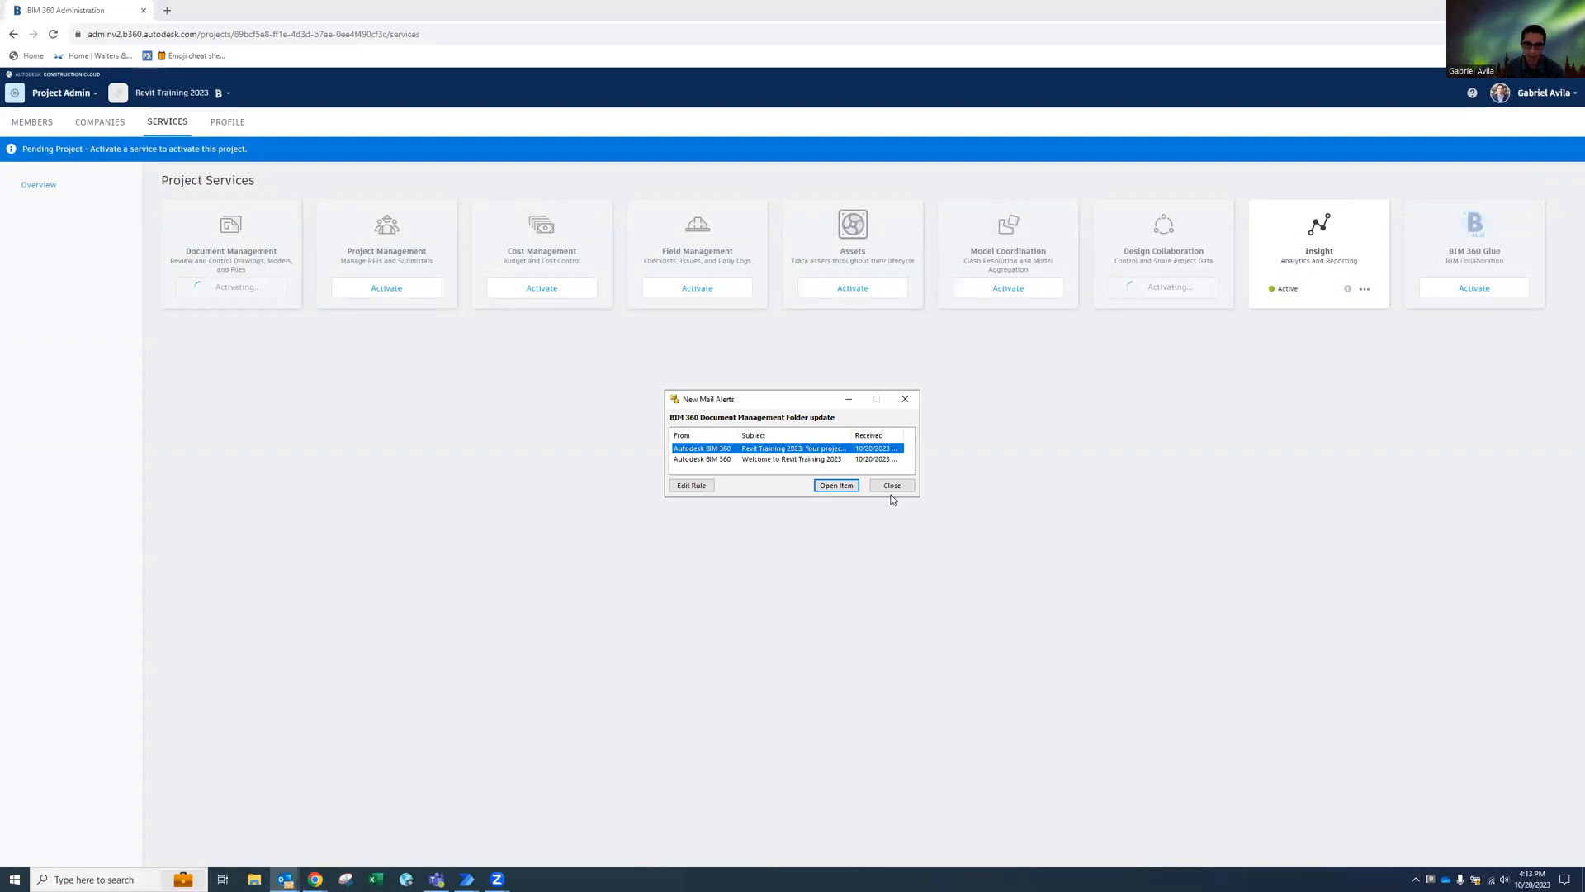
left_click(890, 486)
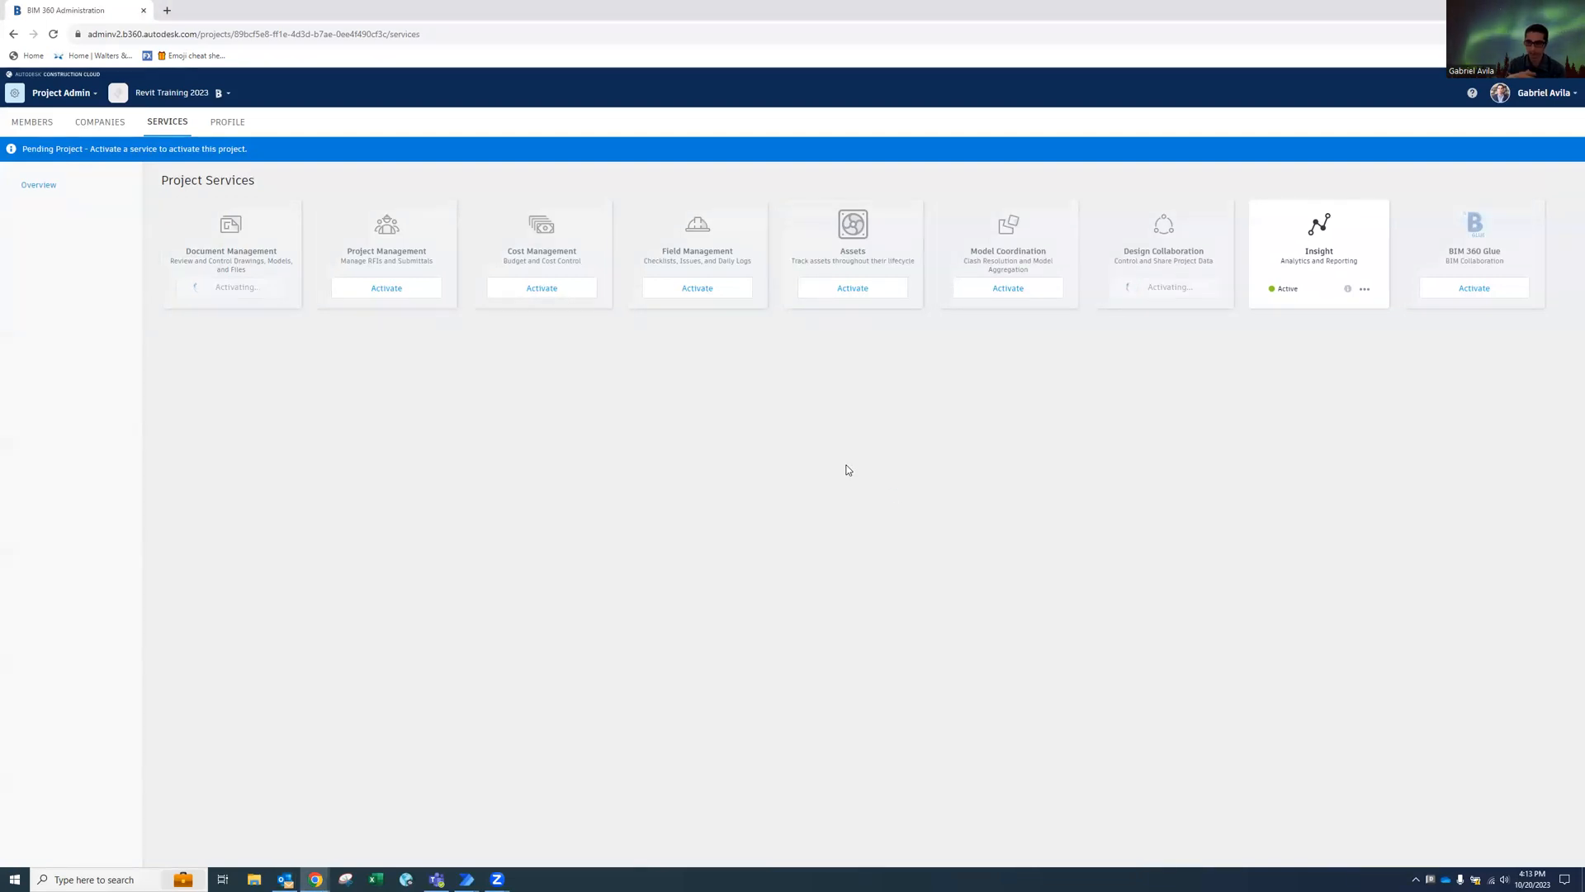